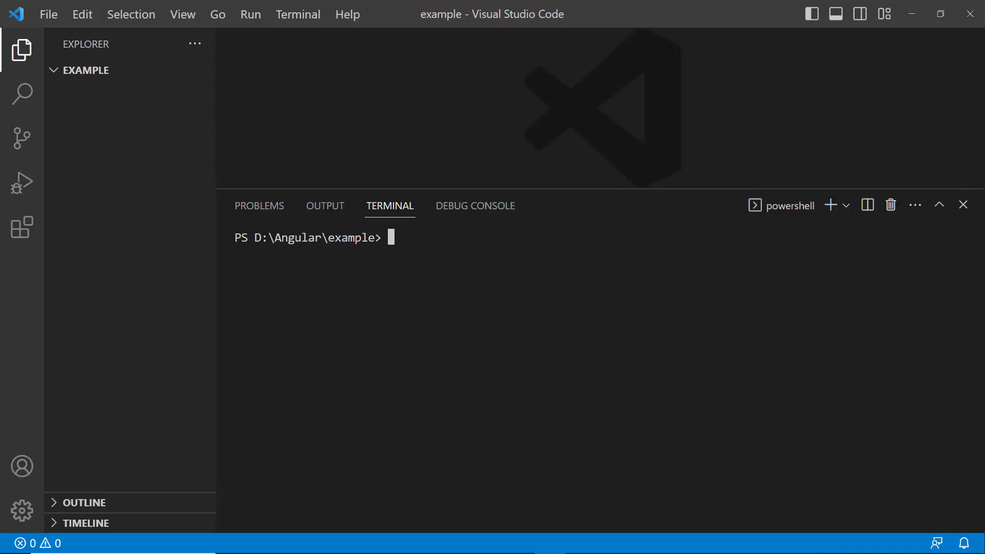
pyautogui.write('npm ins')
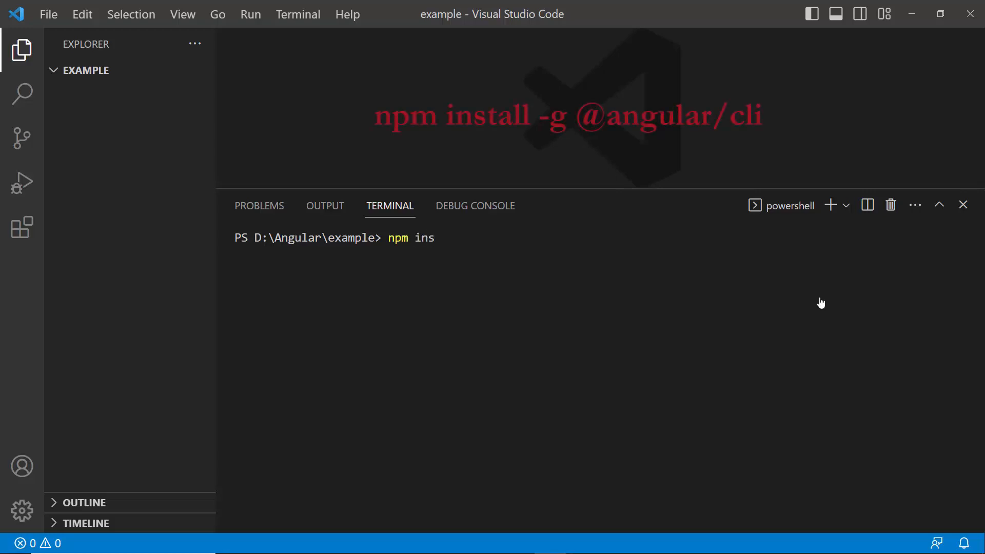
pyautogui.write('tall -g')
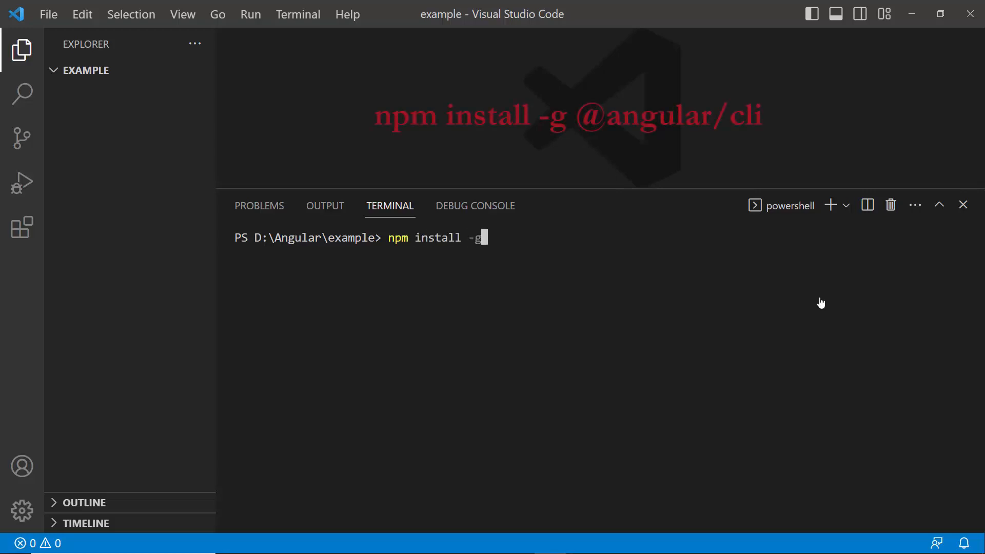
pyautogui.write('@ang')
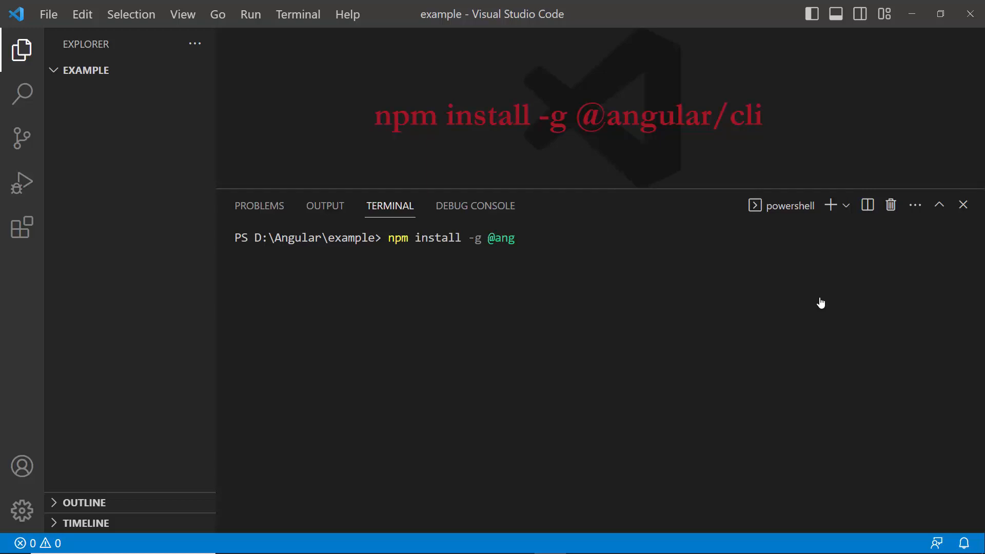
pyautogui.write('ular/cli')
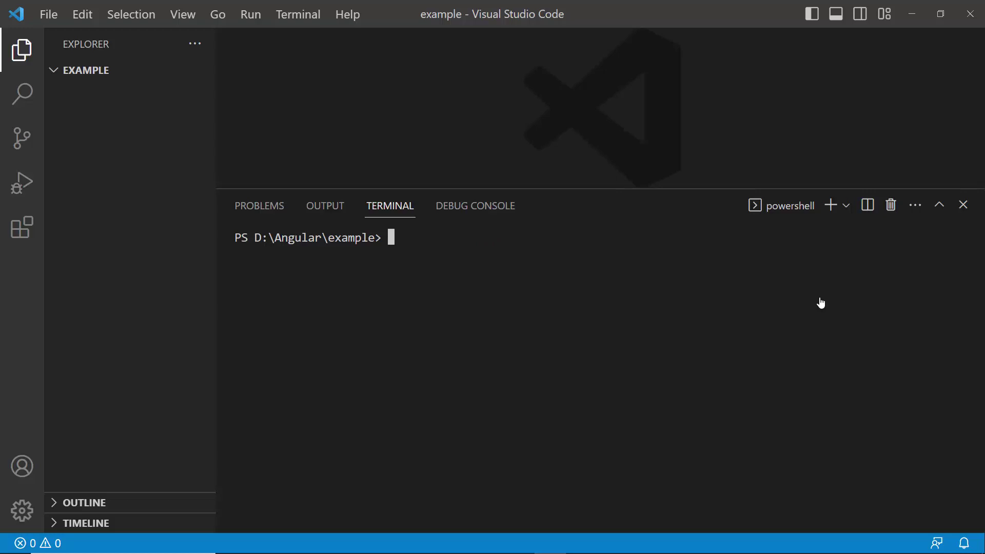
# - Run ng new breadcrumb and answer N to the Angular routing prompt
pyautogui.write('ng new breadcrumb')
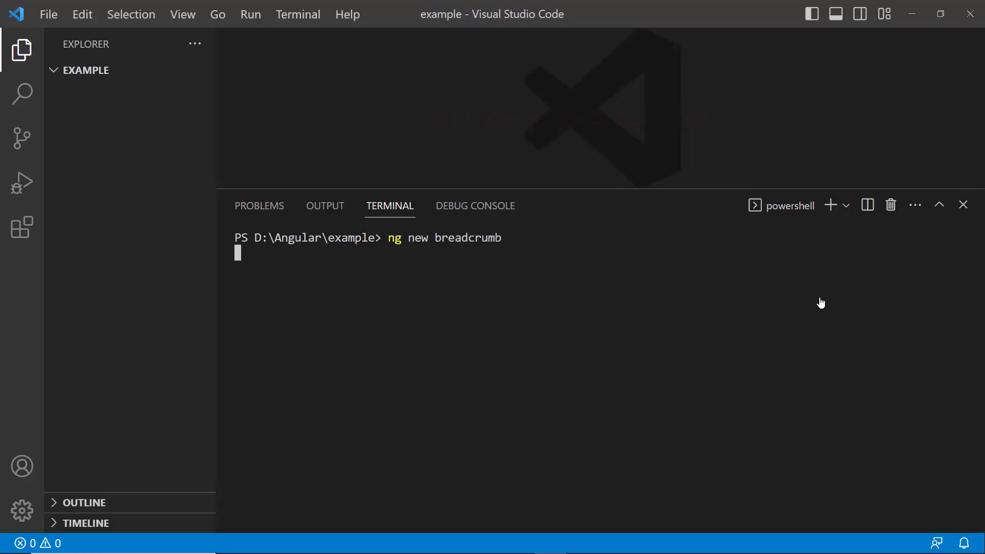
pyautogui.press('Return')
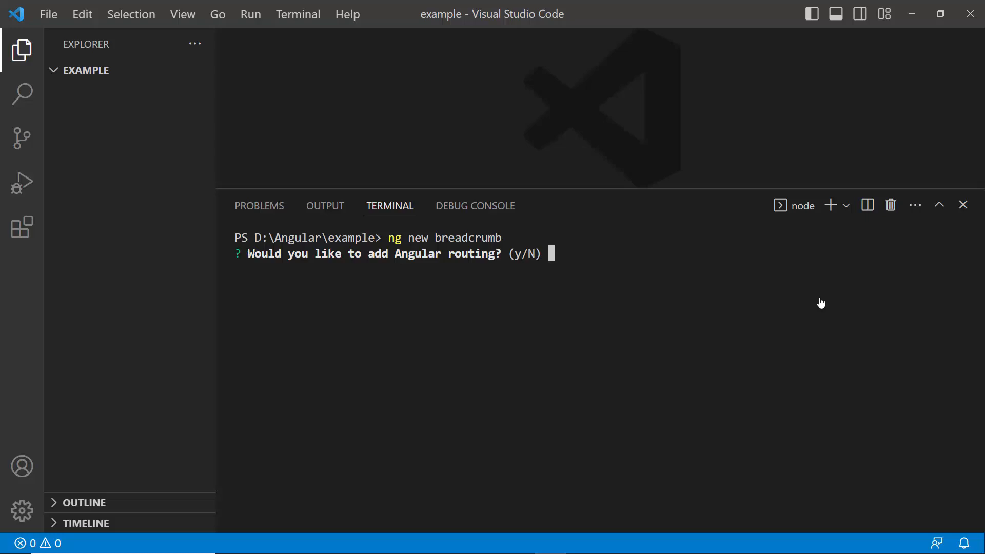
pyautogui.write('N')
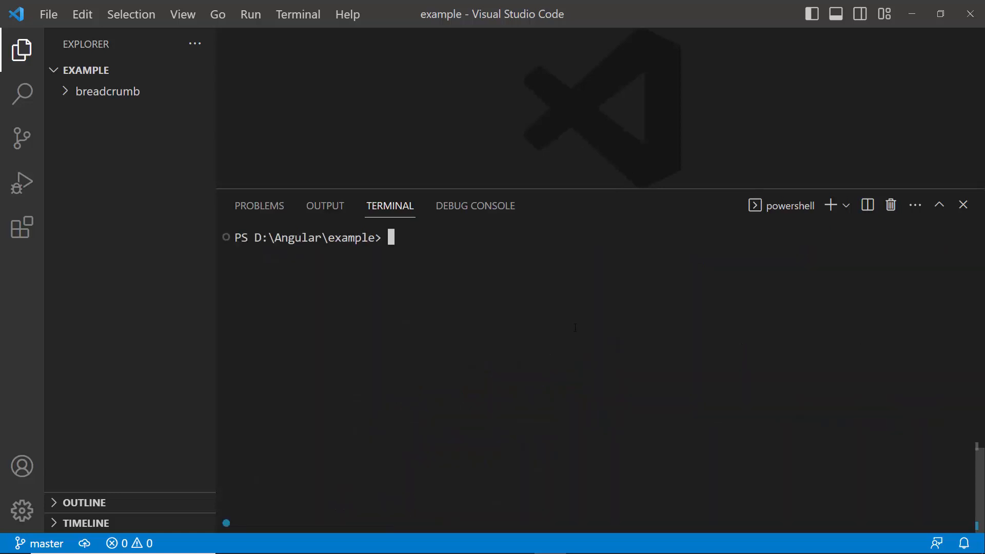
# - Change the terminal directory into the breadcrumb project folder with cd breadcrumb
pyautogui.write('cd bre')
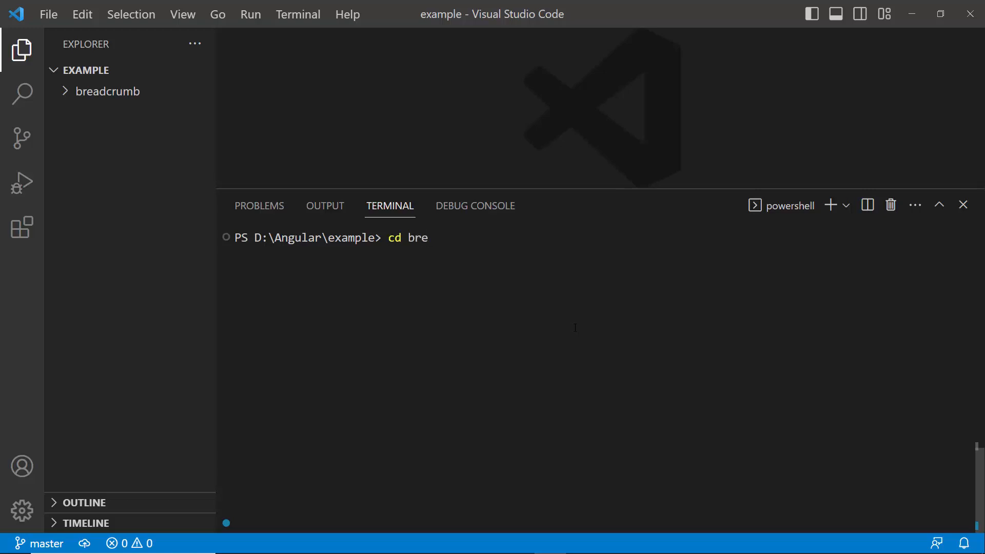
pyautogui.write('adcrumb')
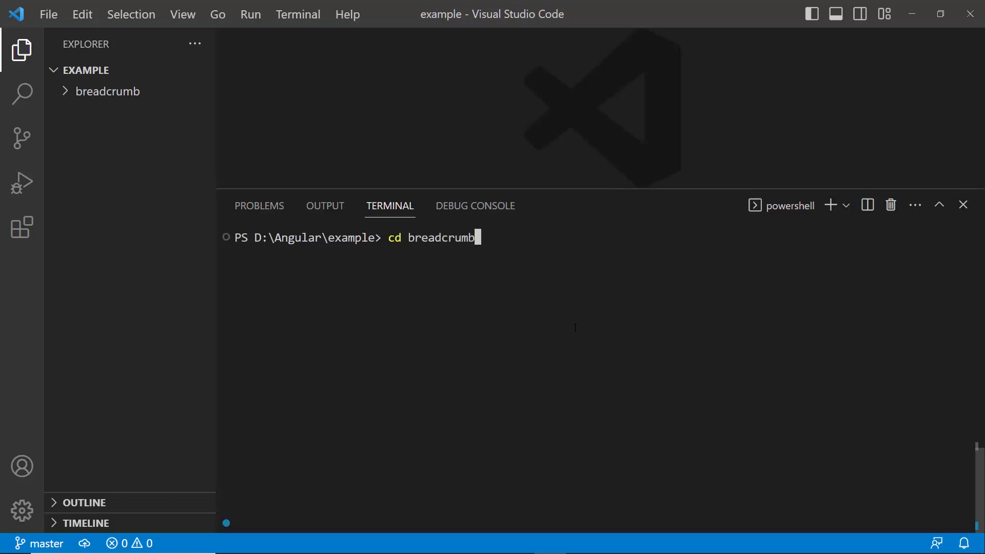
pyautogui.press('Return')
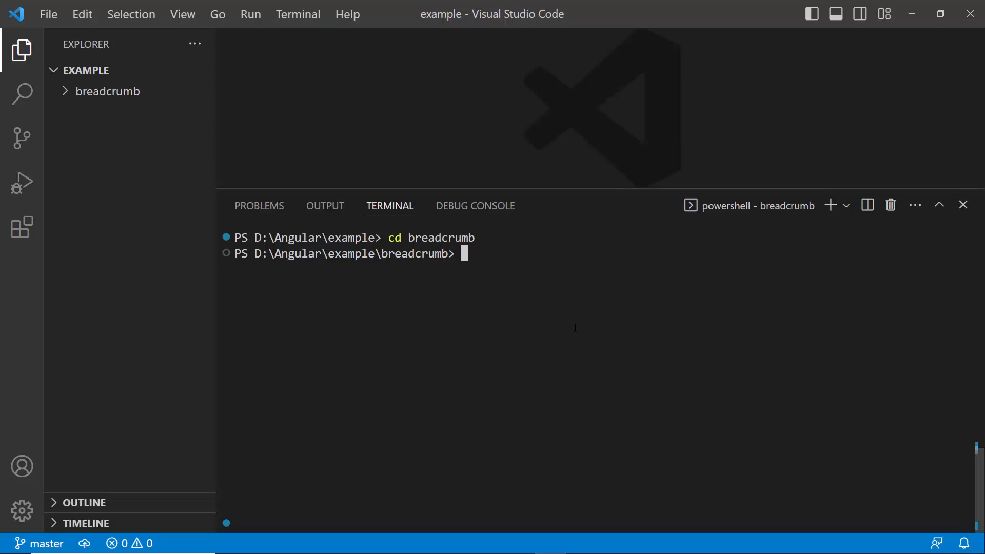
pyautogui.write('npm')
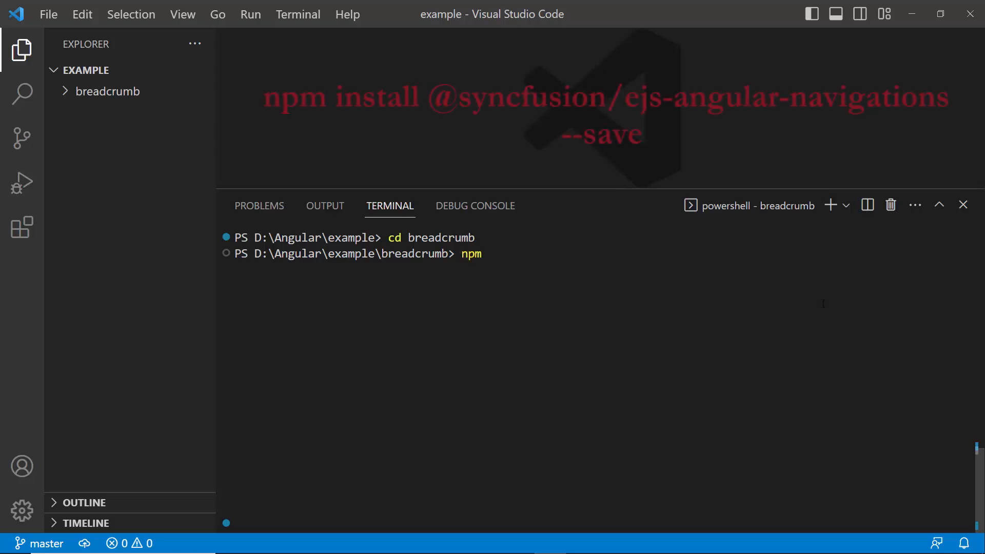
pyautogui.write('install')
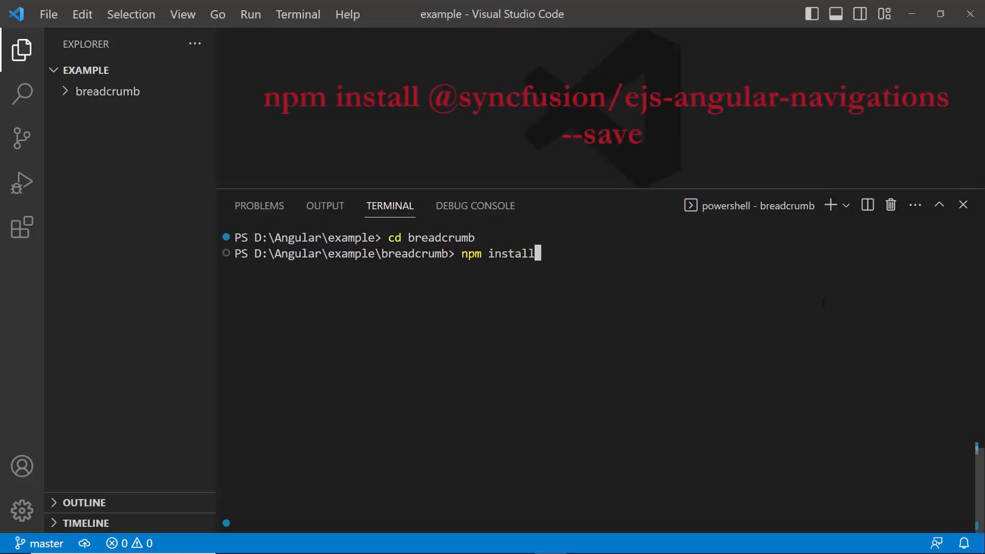
pyautogui.write('@syncfusion/ej')
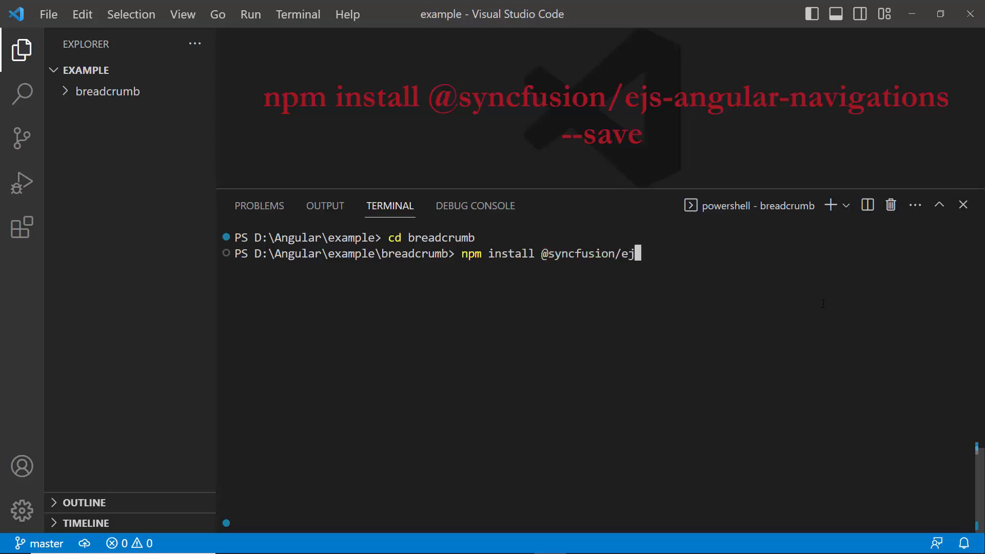
pyautogui.write('2-angula')
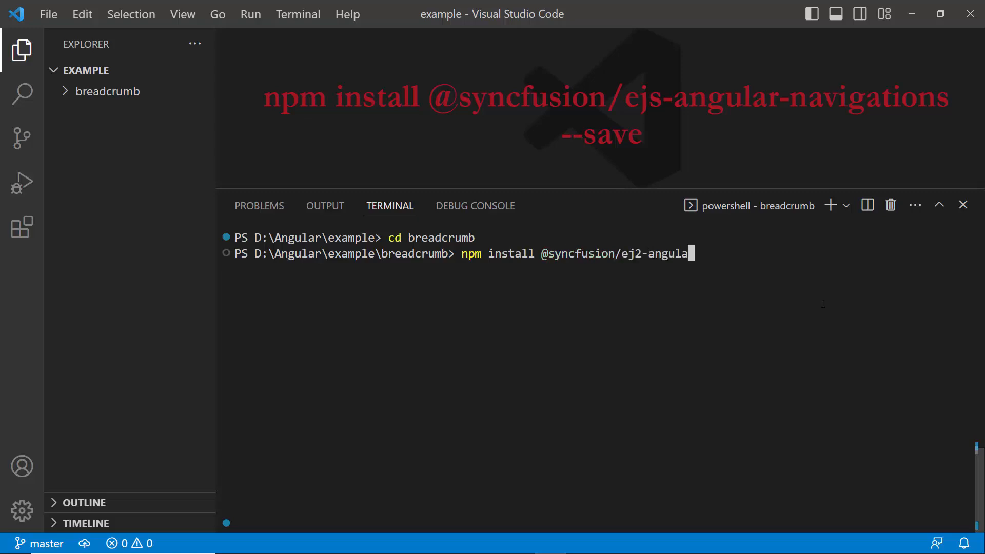
pyautogui.write('r-navigati')
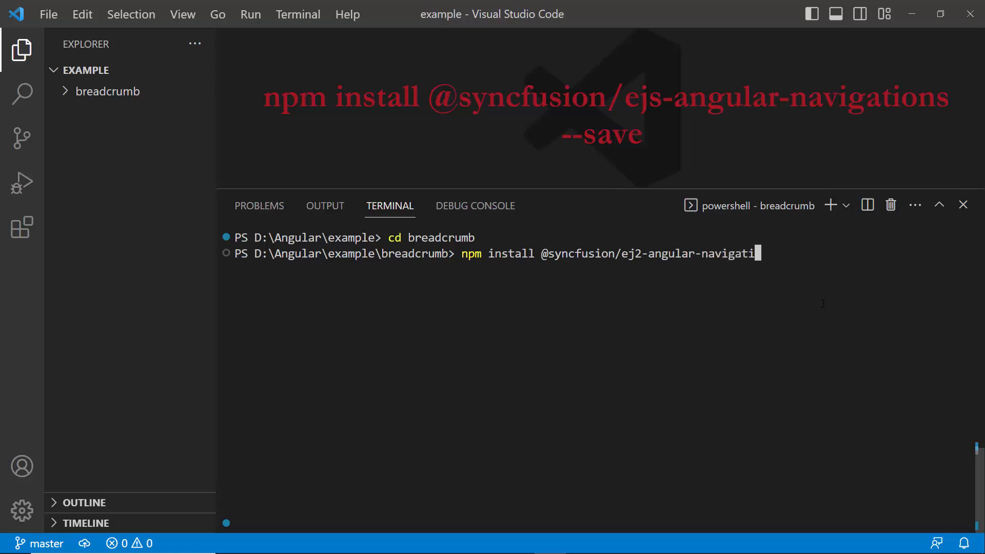
pyautogui.write('ons')
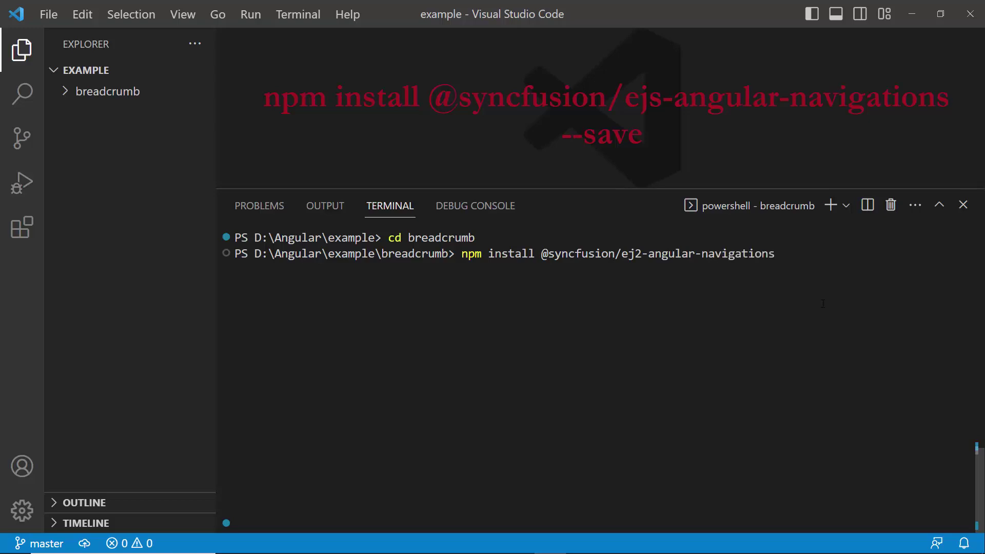
pyautogui.write('--save')
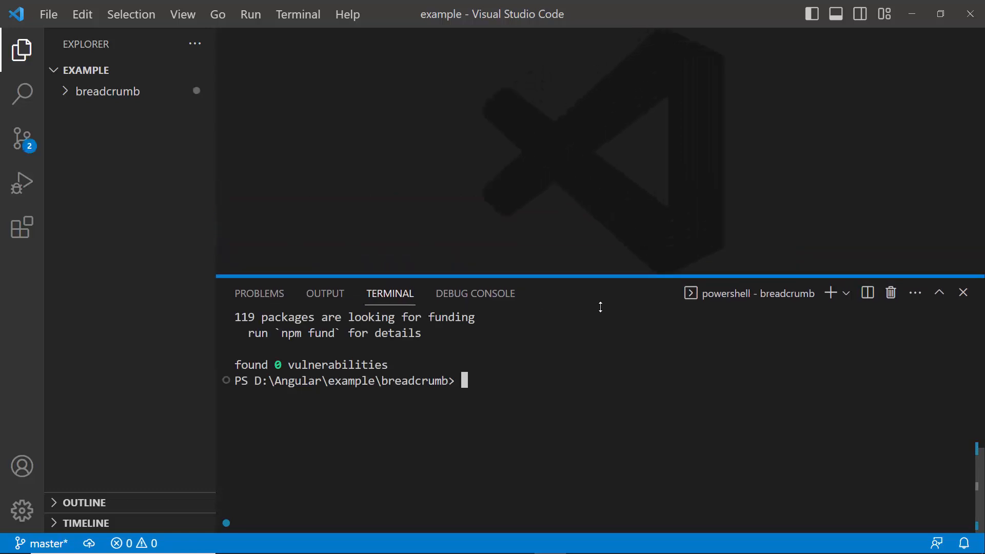
# - In breadcrumb/src/main.ts, import registerLicense and add the registerLicense call with the license key
pyautogui.click(963, 293)
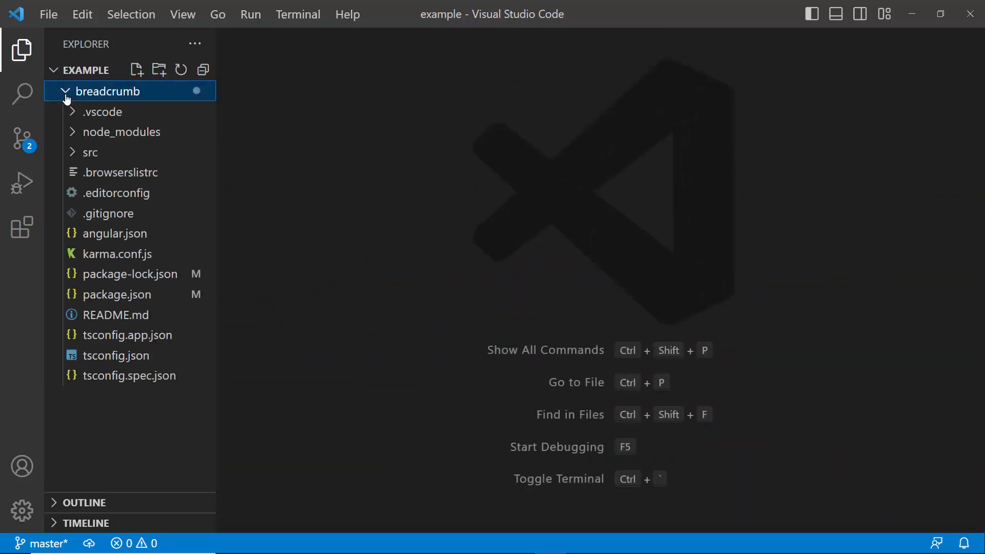
pyautogui.moveTo(91, 152)
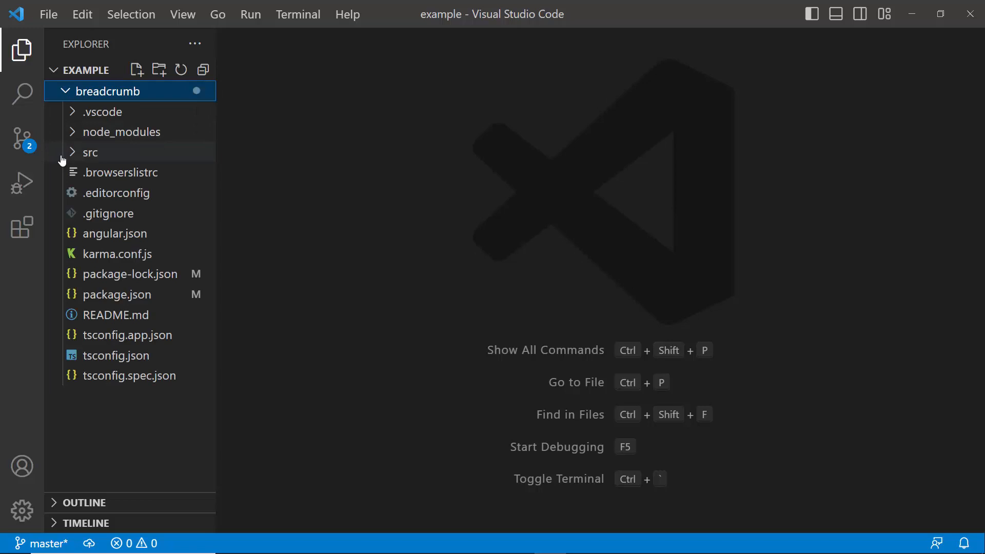
pyautogui.click(91, 152)
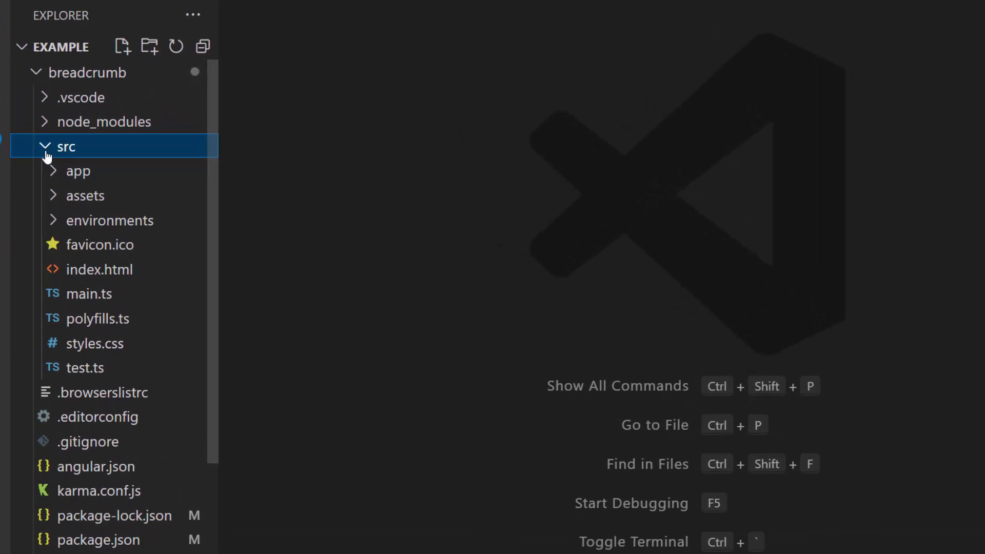
pyautogui.moveTo(95, 238)
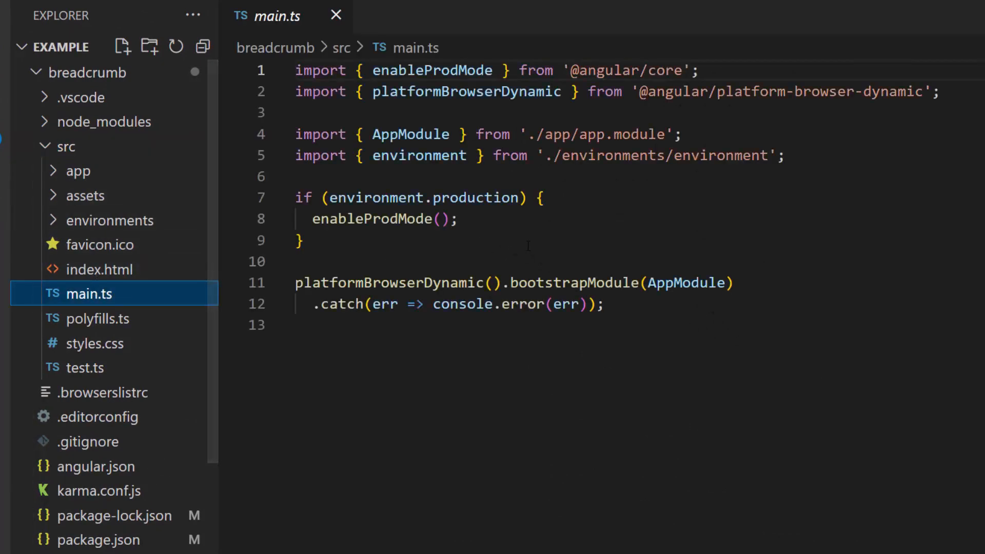
pyautogui.write('import {')
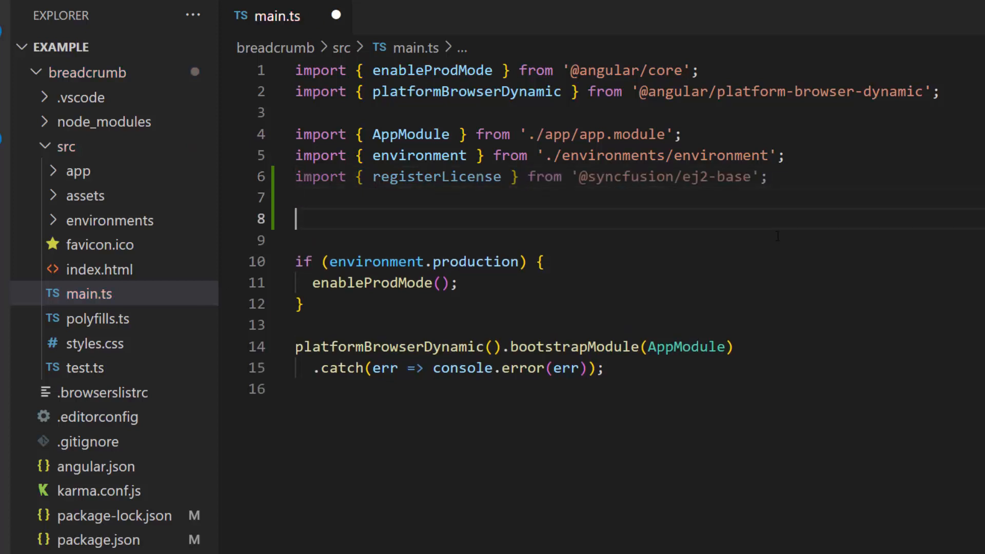
pyautogui.write('registerLicense')
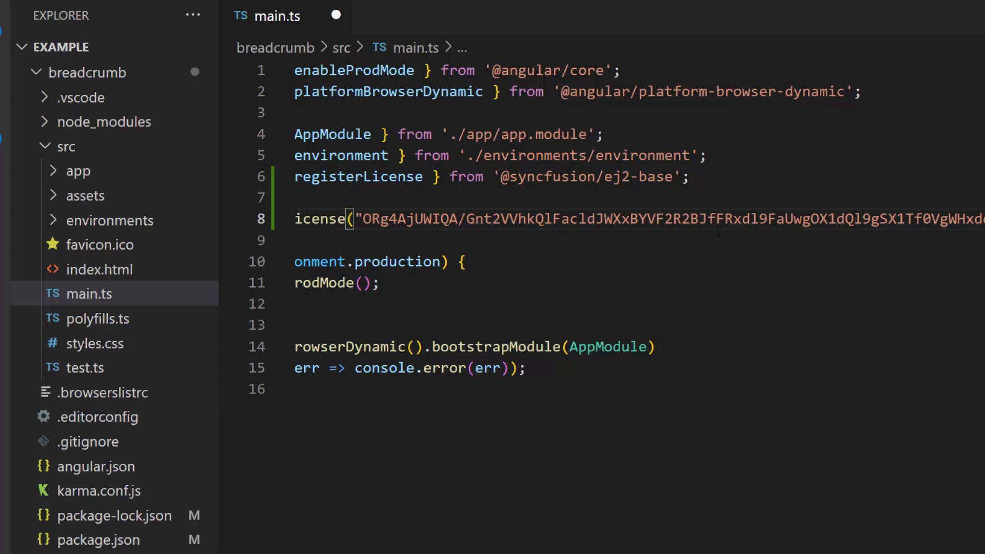
pyautogui.hscroll(3)
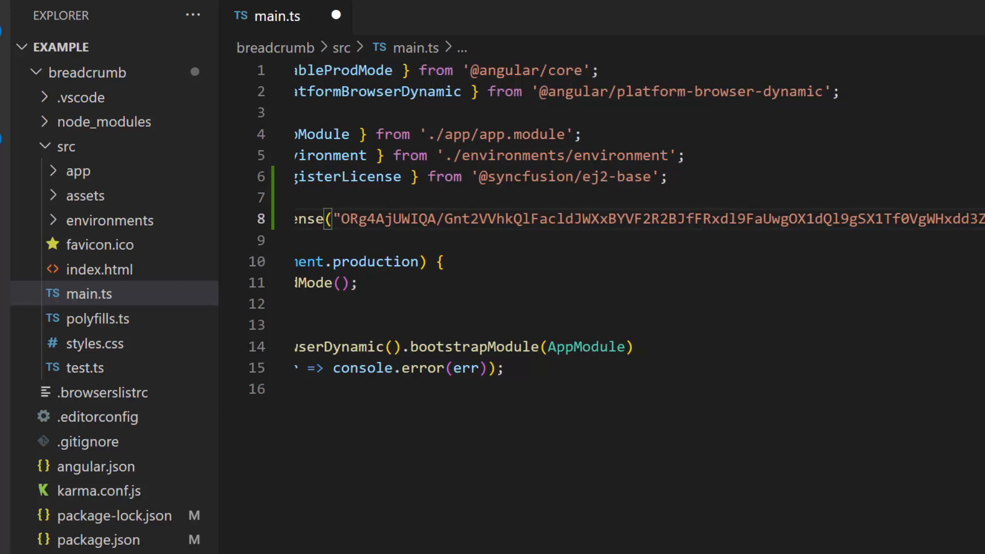
pyautogui.hscroll(-3)
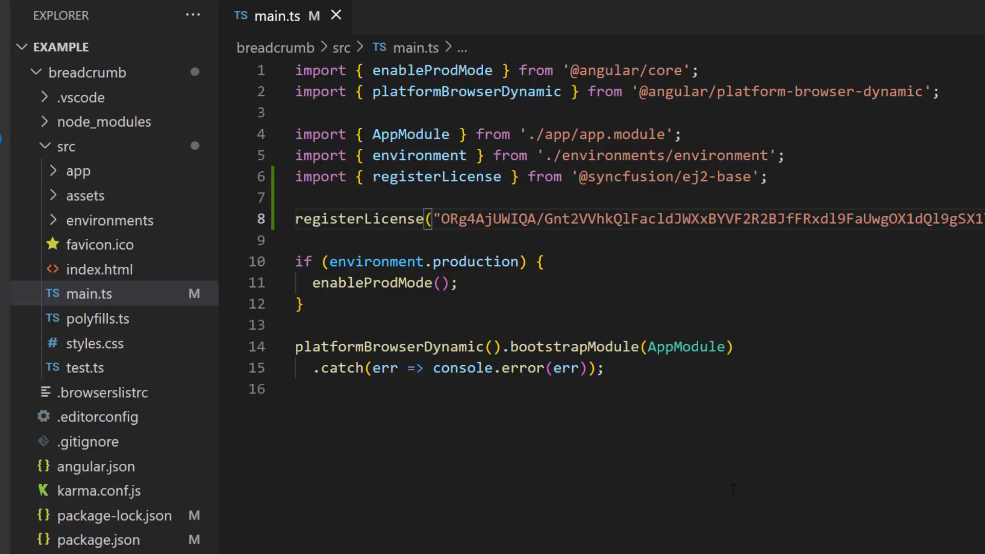
pyautogui.click(78, 171)
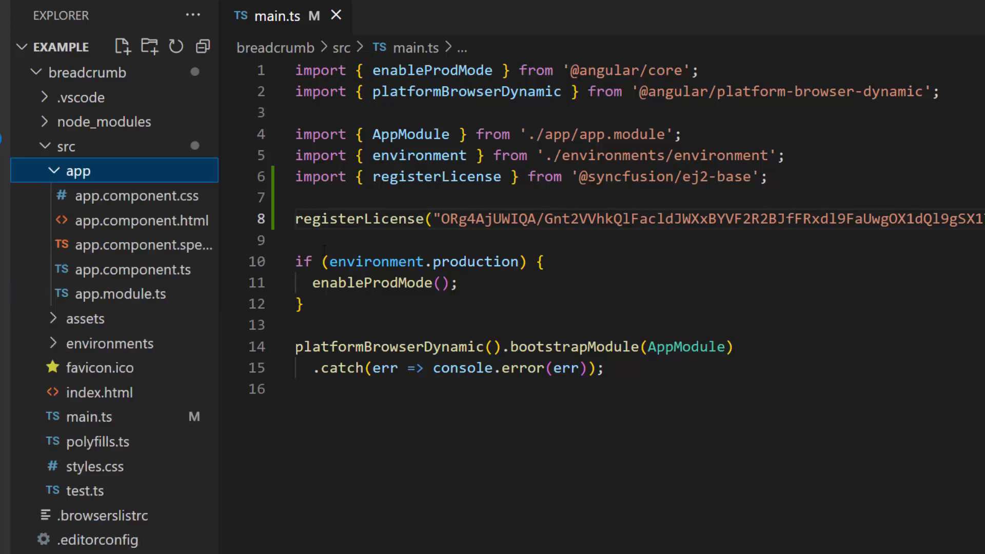
pyautogui.click(120, 293)
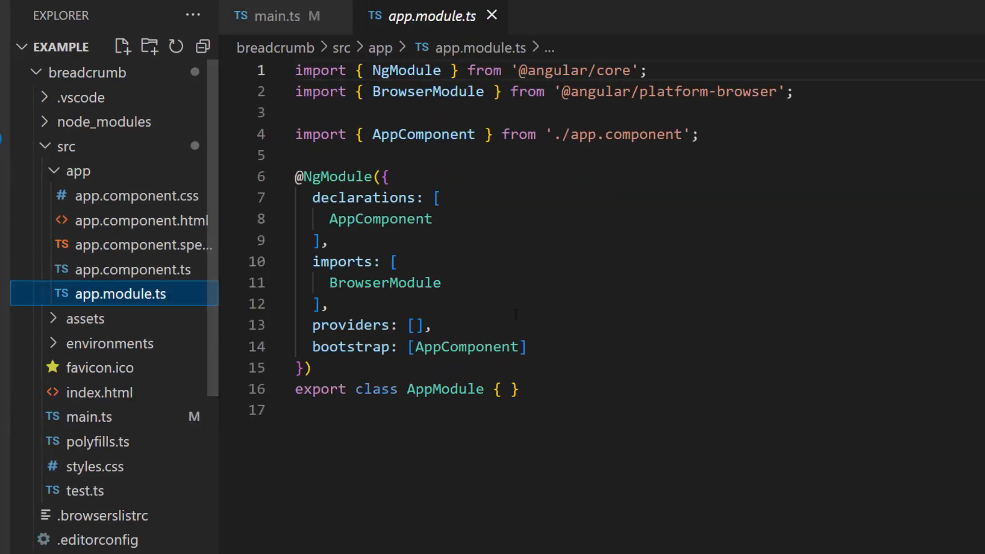
pyautogui.write('import')
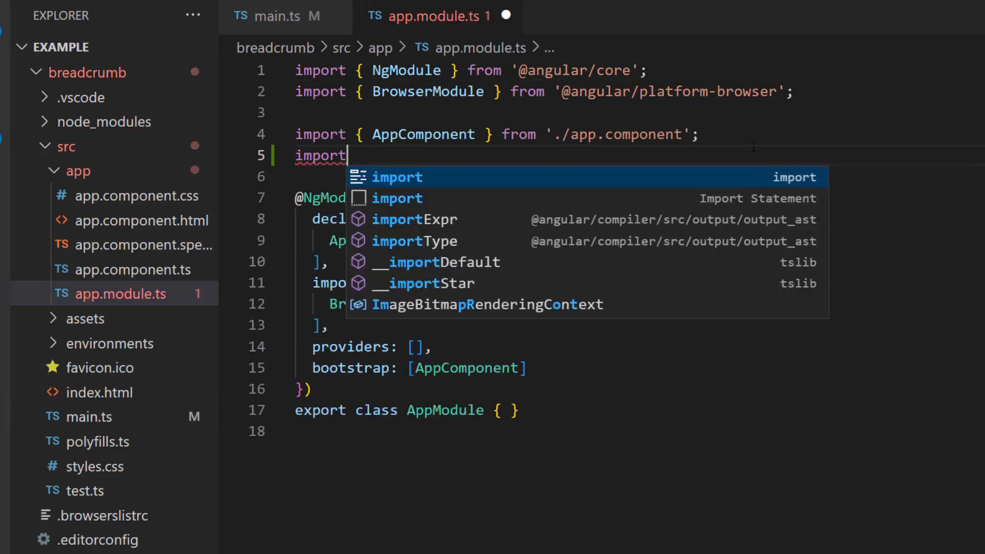
pyautogui.write("{ BreadcrumbModule } from '@syncfusion/ej2-angular-navigations';")
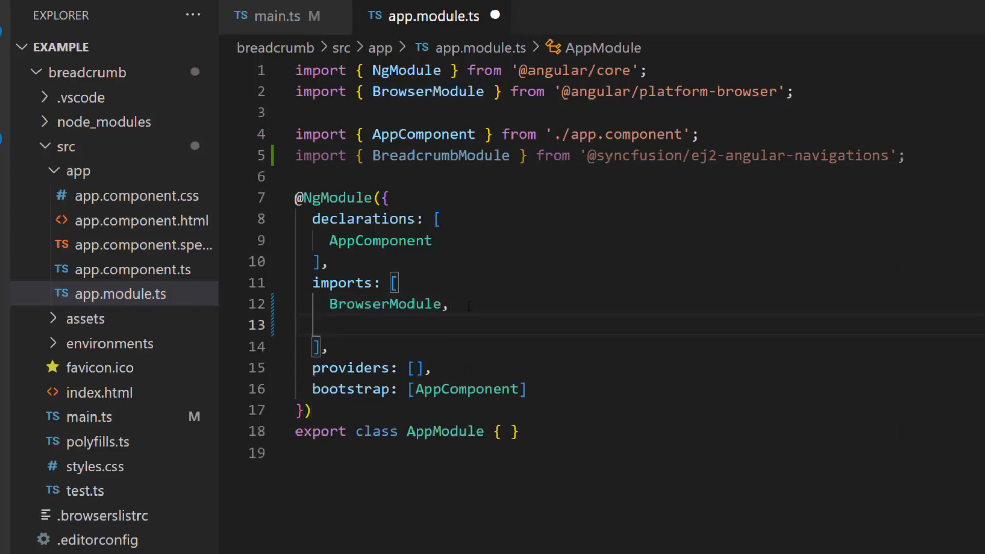
pyautogui.write('BreadcrumbModule')
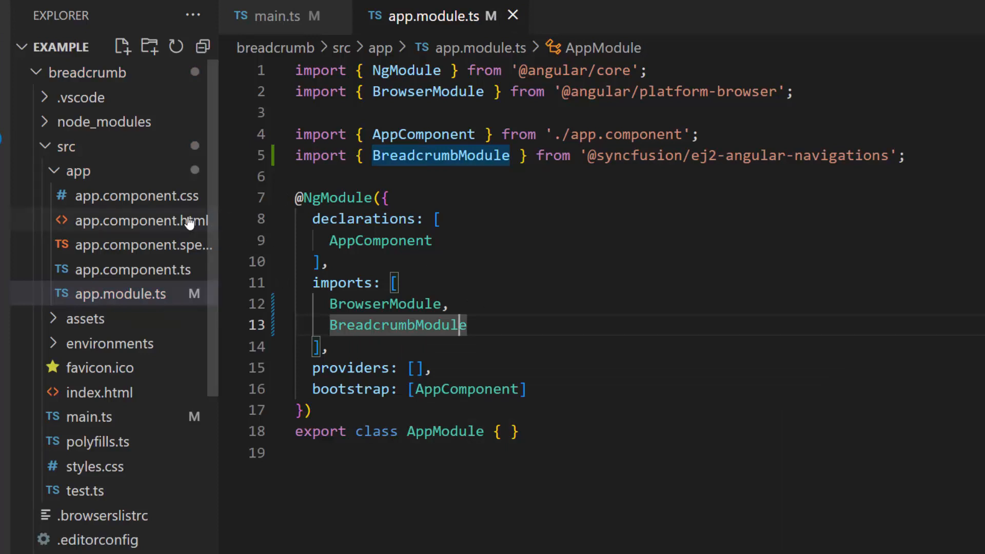
# - Add an <ejs-breadcrumb> element with its closing tag on a separate line in app.component.html
pyautogui.click(142, 220)
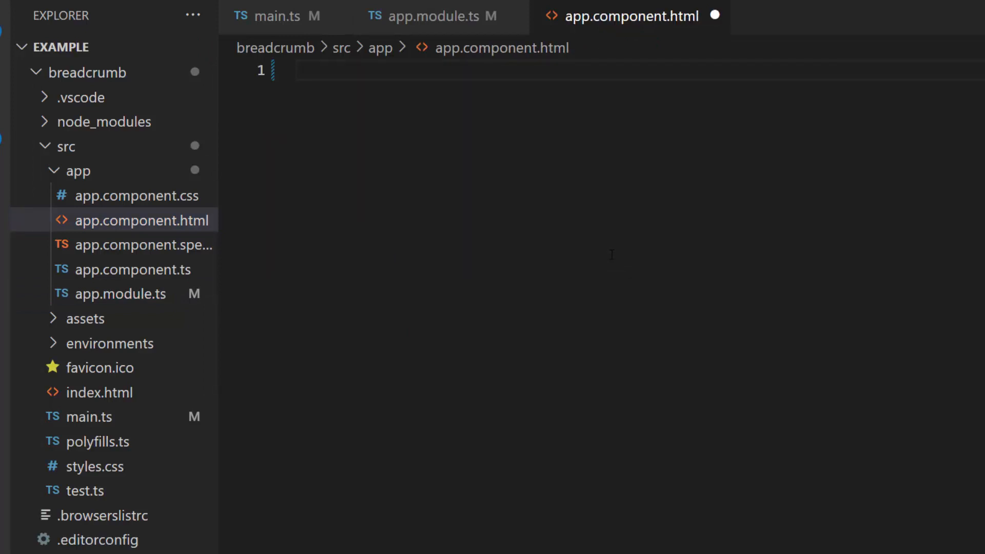
pyautogui.write('<ejs-breadcrumb></ejs-breadcrumb>')
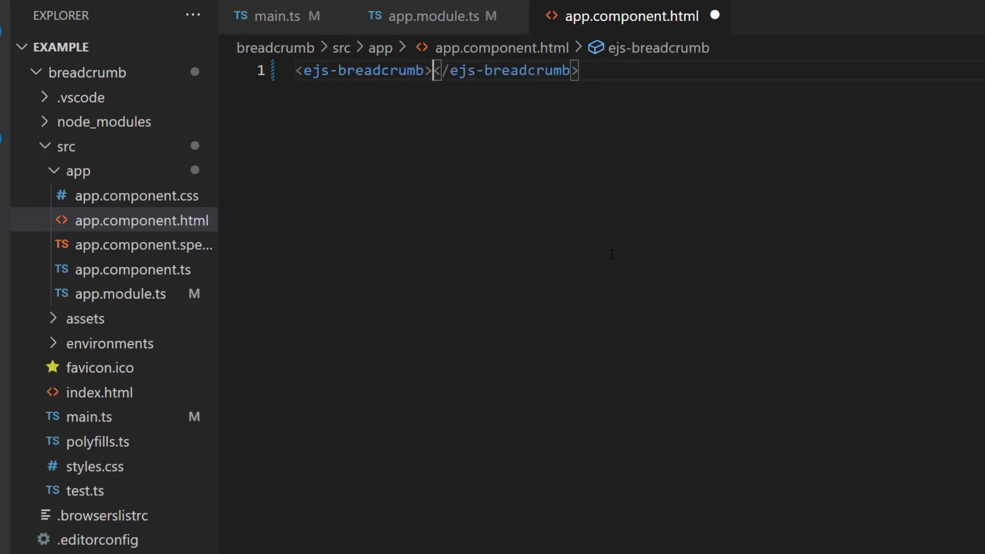
pyautogui.press('Enter')
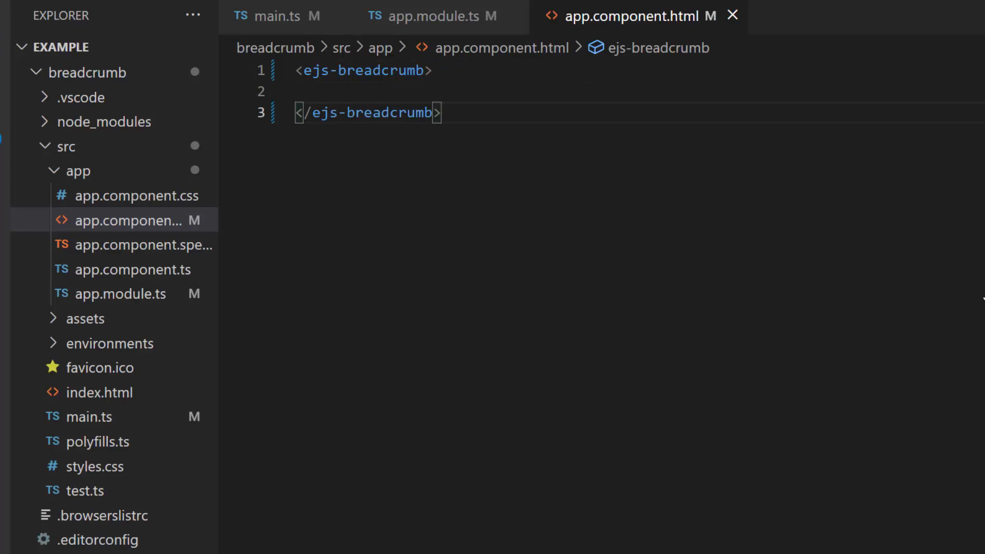
pyautogui.moveTo(119, 487)
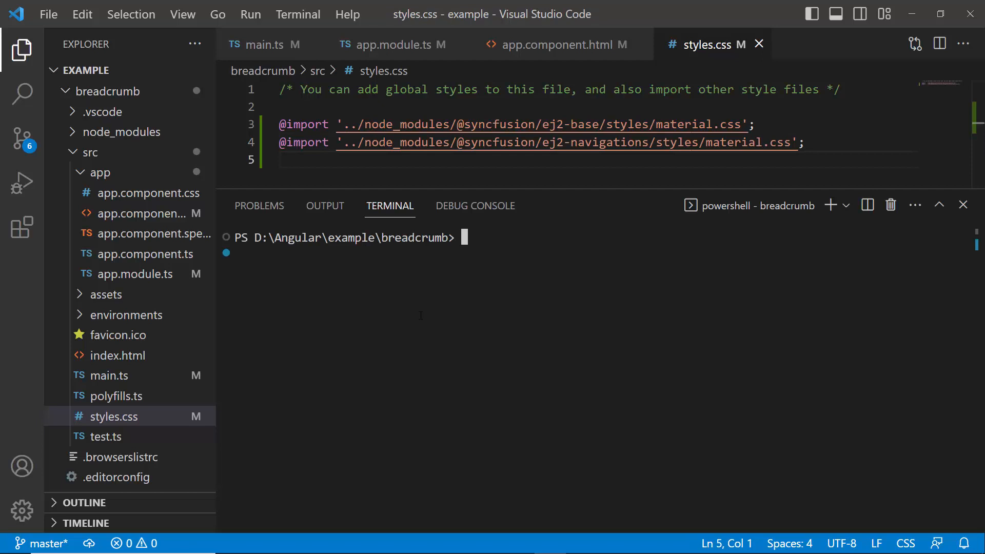
# - Run ng serve so the app compiles on localhost:4200, then return to the template
pyautogui.write('ng se')
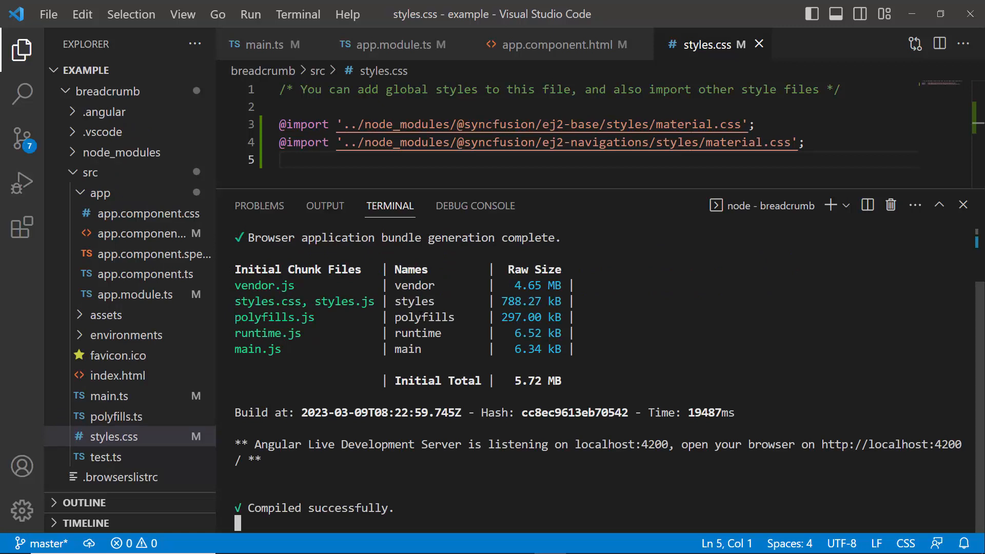
pyautogui.click(562, 44)
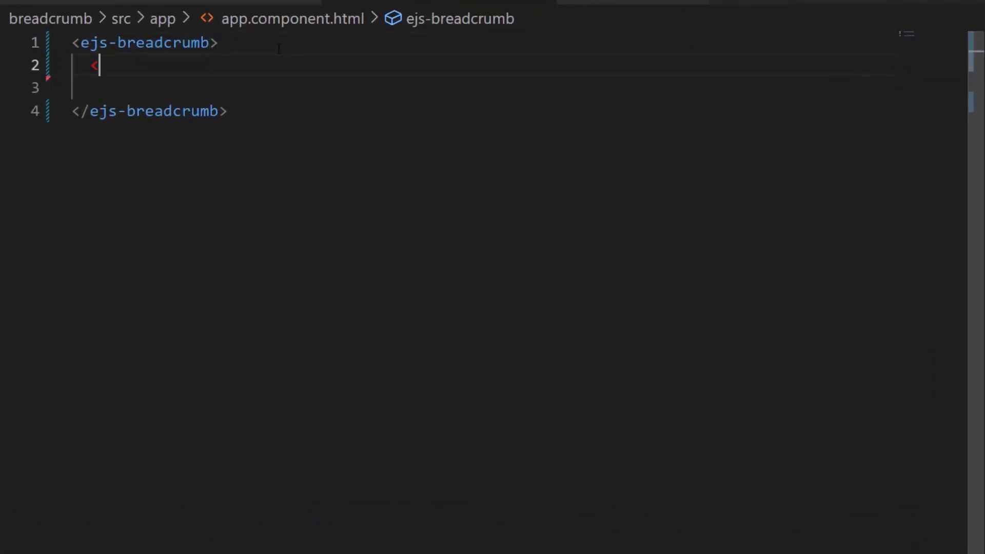
# - Add e-breadcrumb-items with Home, Breadcrumb, Icons, Navigations and Overflow entries, starting url attributes
pyautogui.write('e-breadcrumb-items>')
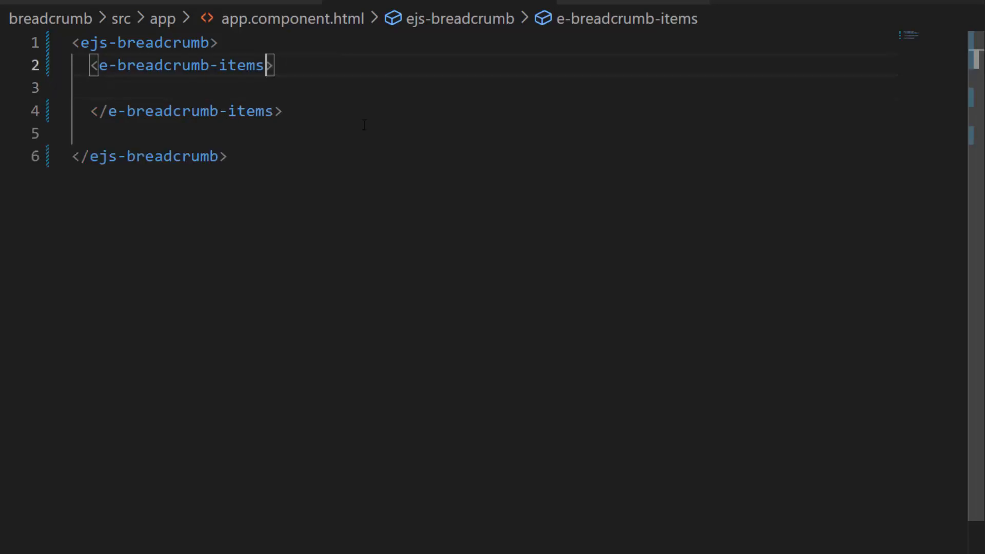
pyautogui.press('Enter')
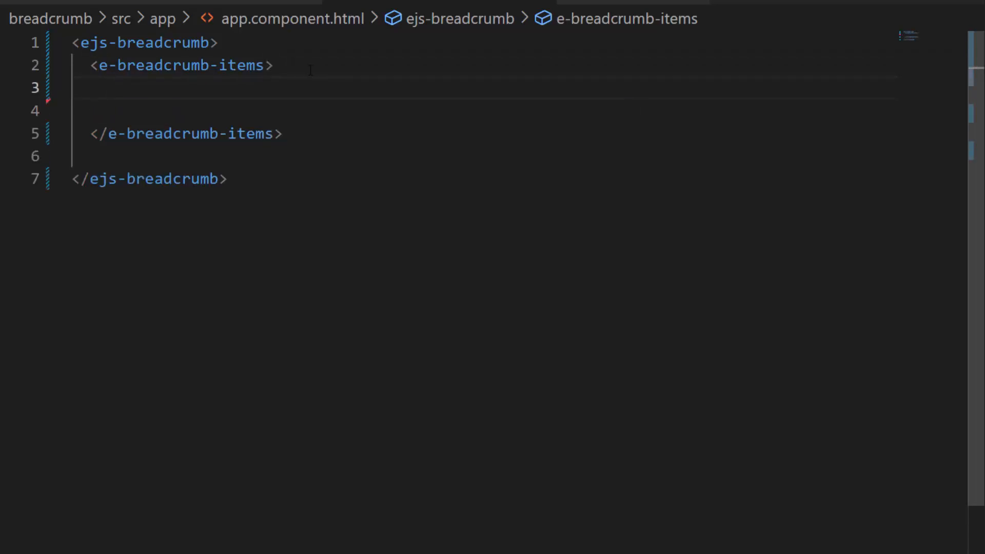
pyautogui.write('<e-breadcrumb-item text="Home" ur></e-breadcrumb-item>')
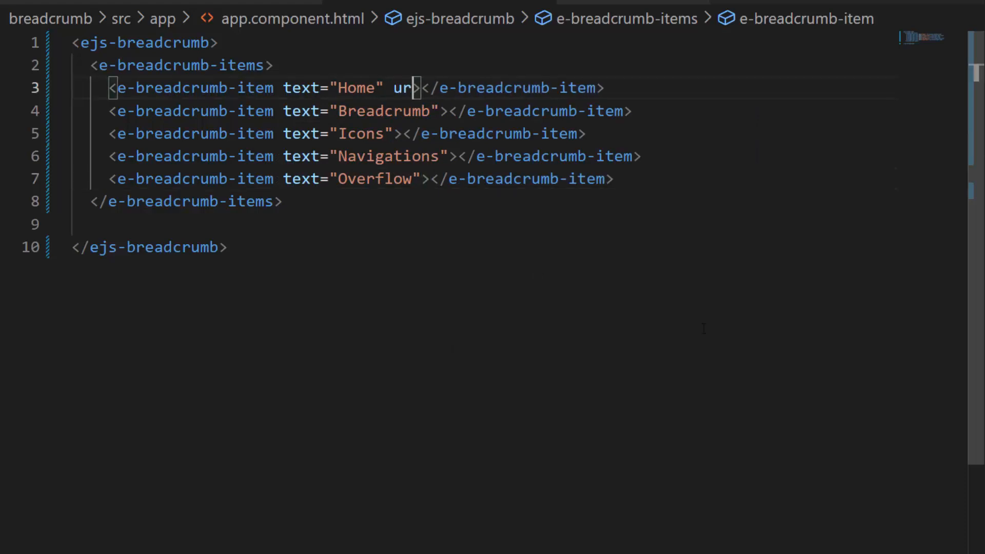
pyautogui.write('url=""')
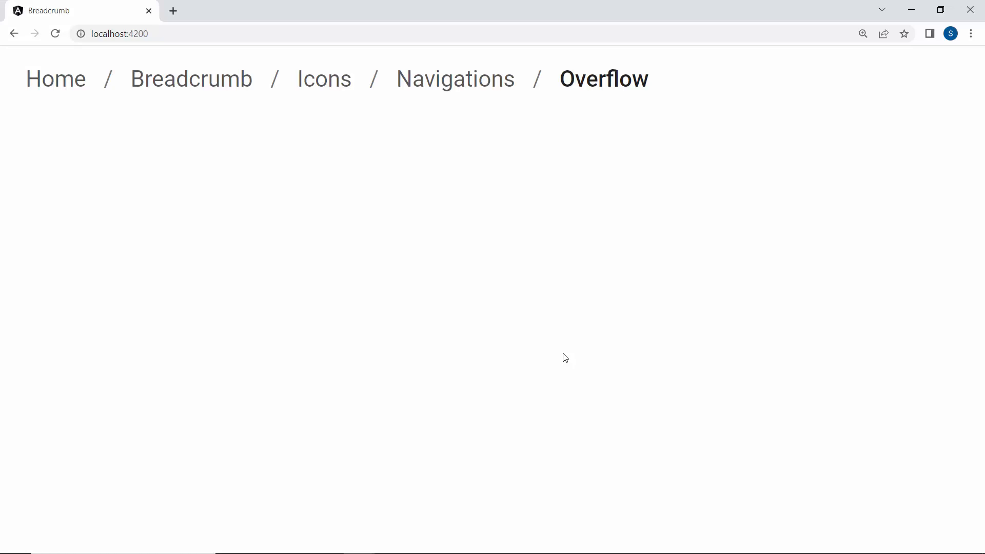
pyautogui.moveTo(456, 79)
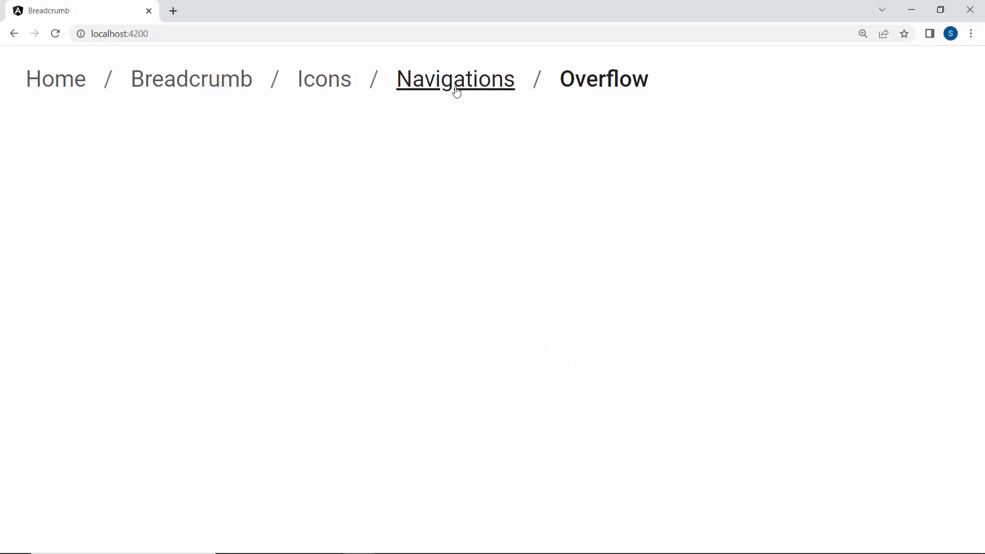
# - Follow the Navigations breadcrumb link at localhost:4200, then the Icons link
pyautogui.click(455, 79)
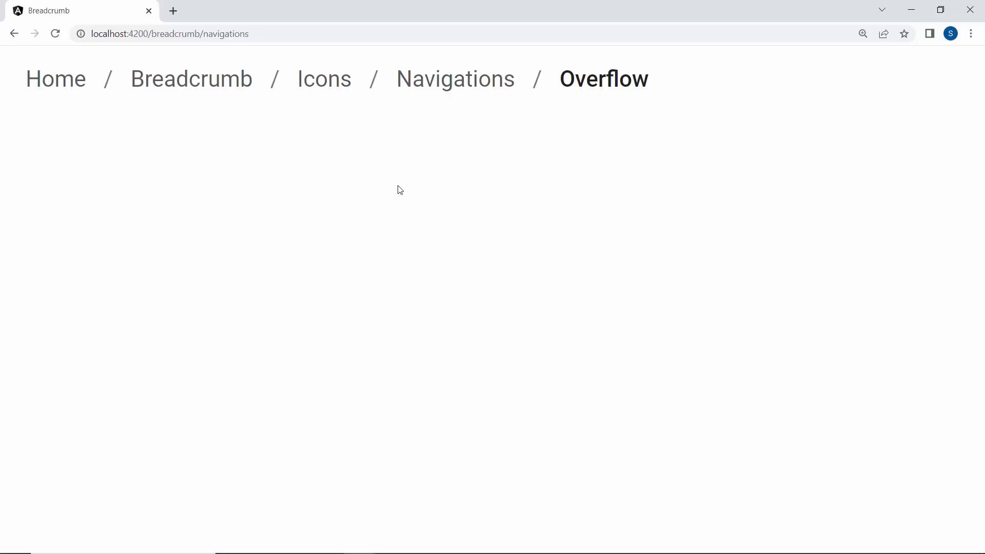
pyautogui.click(324, 79)
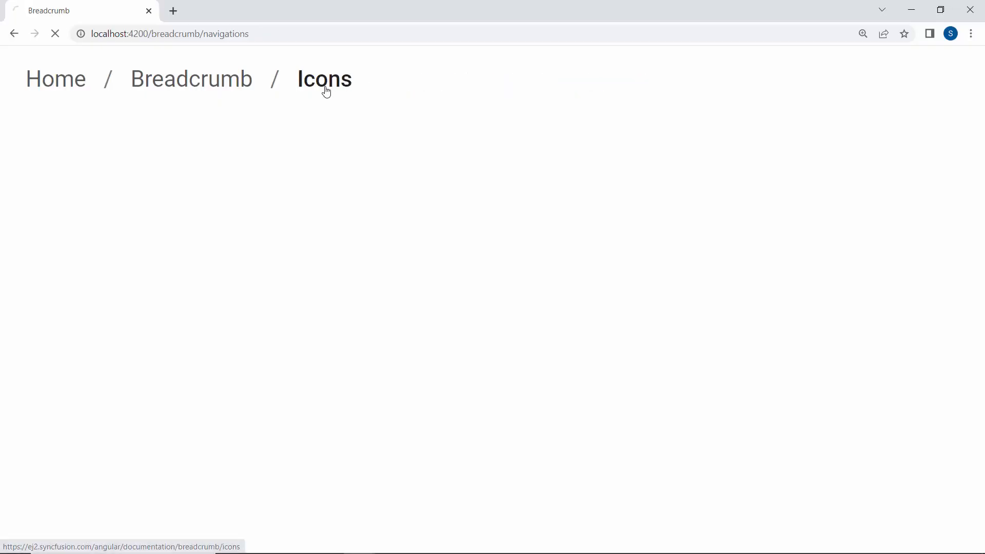
pyautogui.click(324, 79)
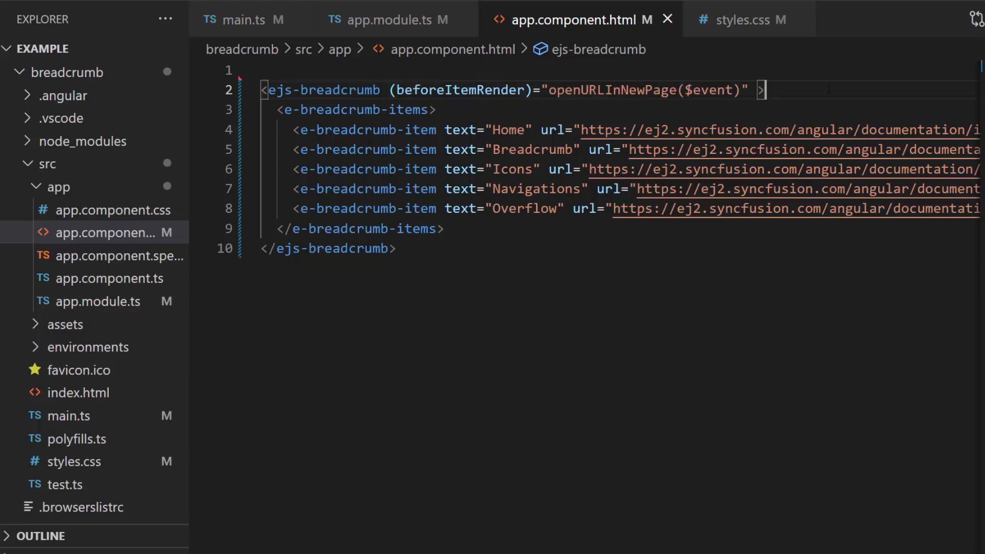
# - In app.component.ts, declare public openURLInNewPage(args: BreadcrumbBeforeItemRenderEventArgs)
pyautogui.click(107, 278)
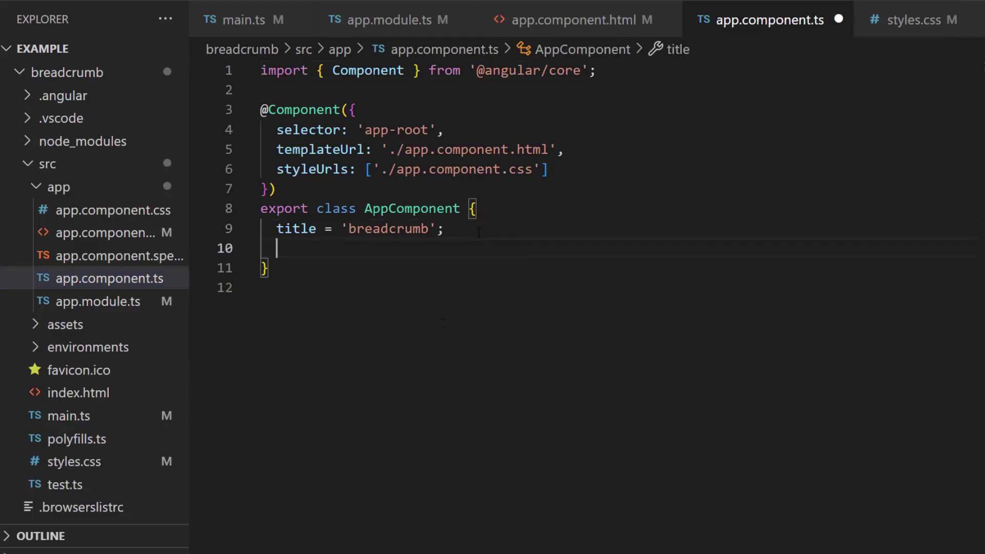
pyautogui.write('public openU')
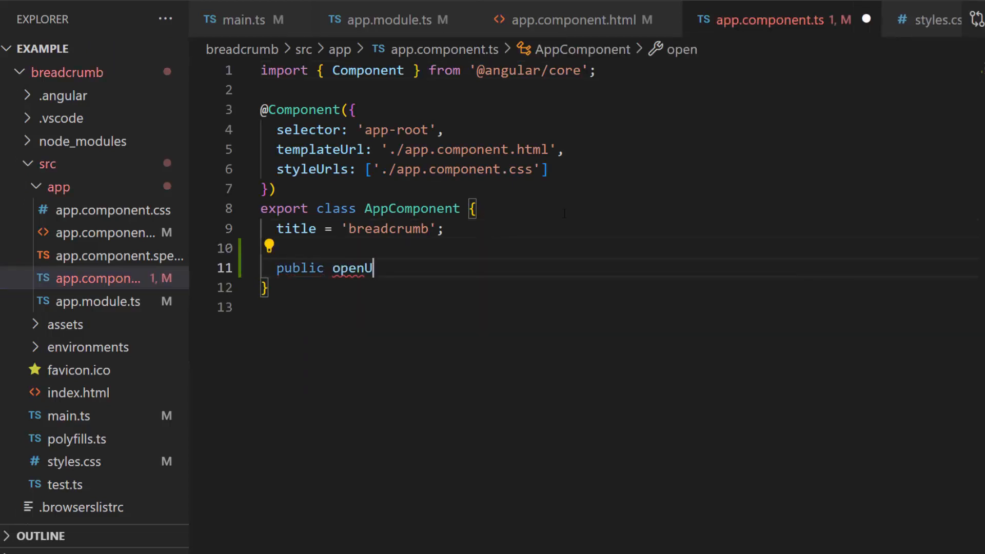
pyautogui.write('RLInNewPage(args)')
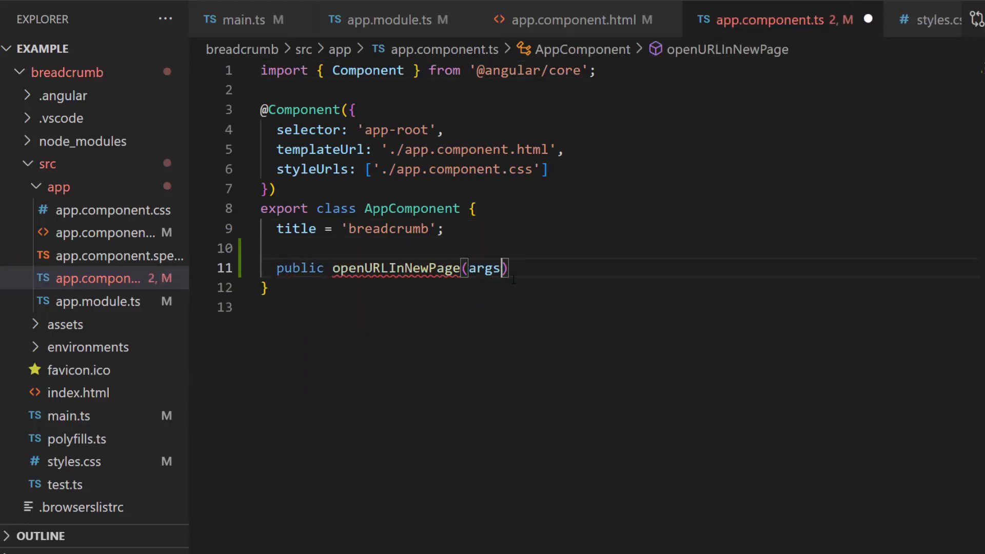
pyautogui.write(': Bread')
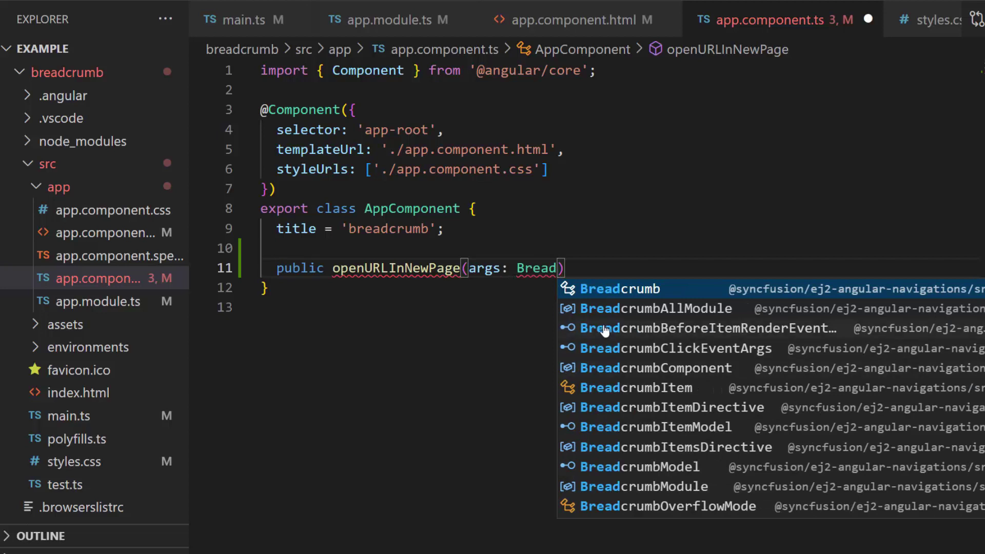
pyautogui.click(678, 327)
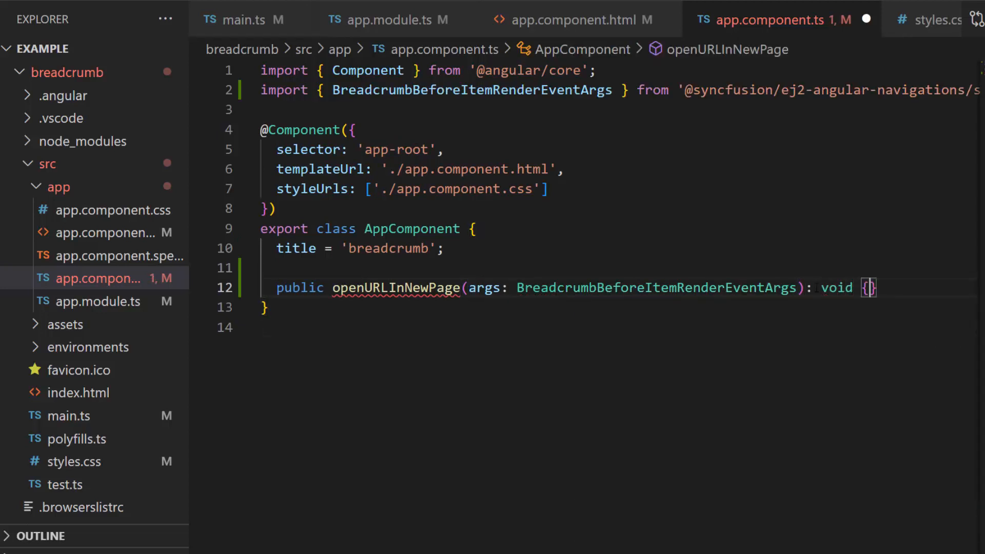
# - Add an if on args.element.children[0] that sets the link target to "_blank"
pyautogui.write('if(arg')
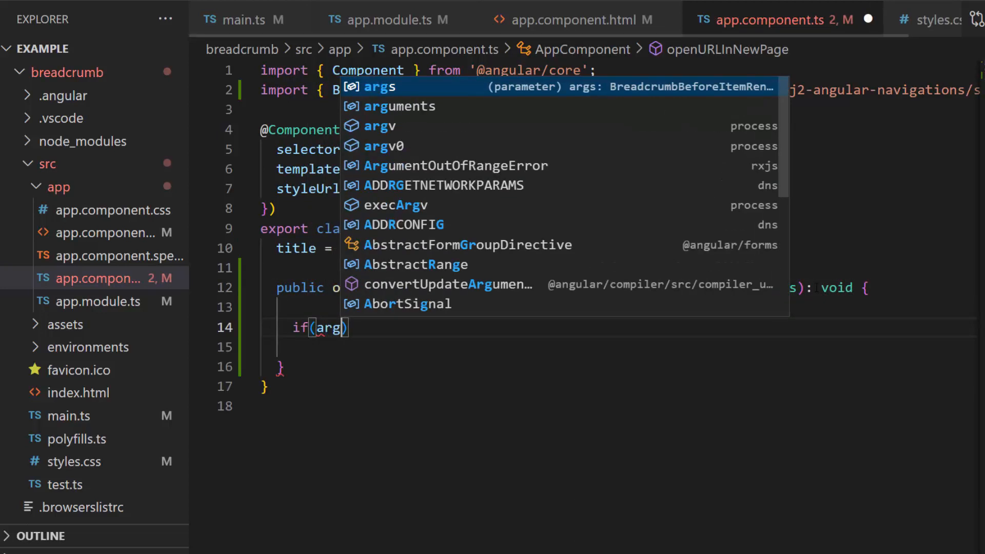
pyautogui.write('.element.children[0]')
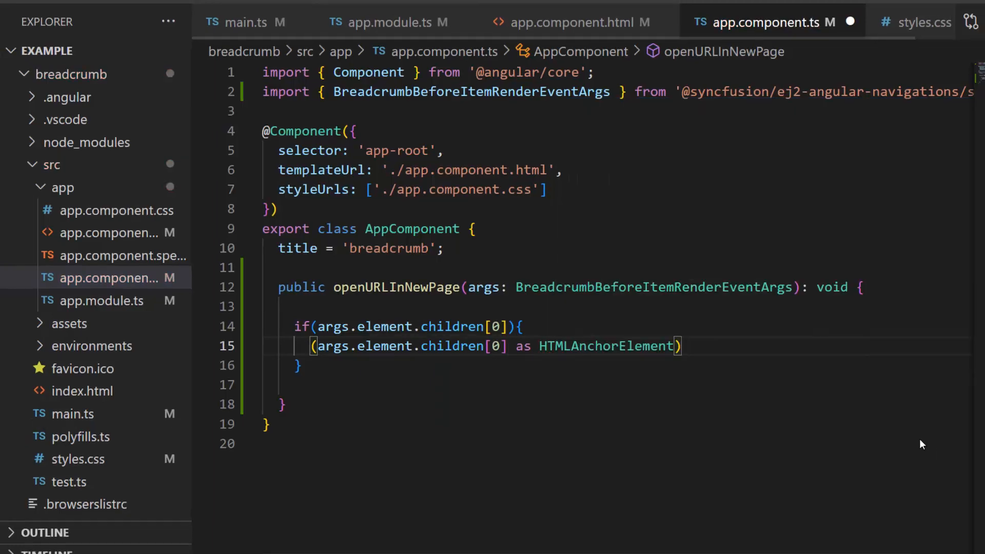
pyautogui.write('.target = "_bla')
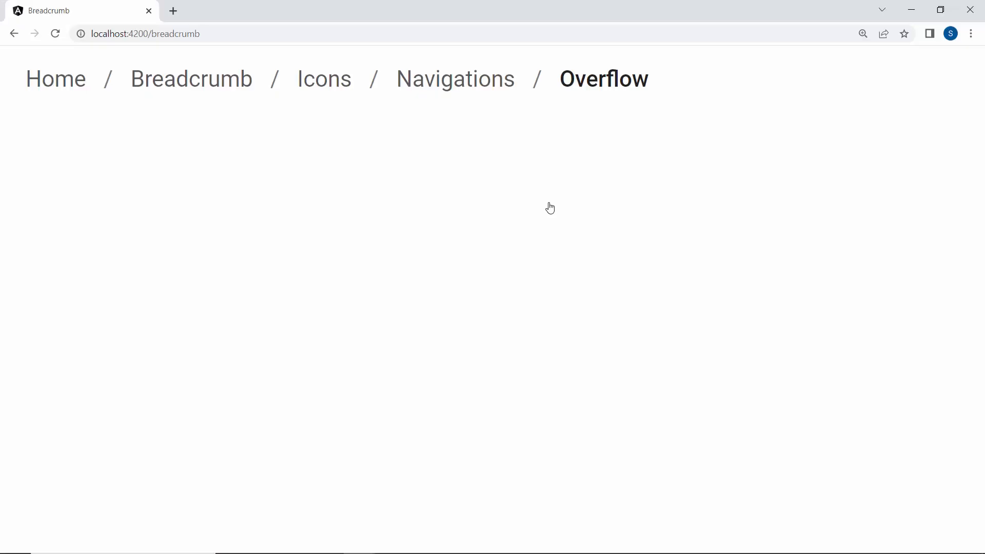
pyautogui.click(455, 79)
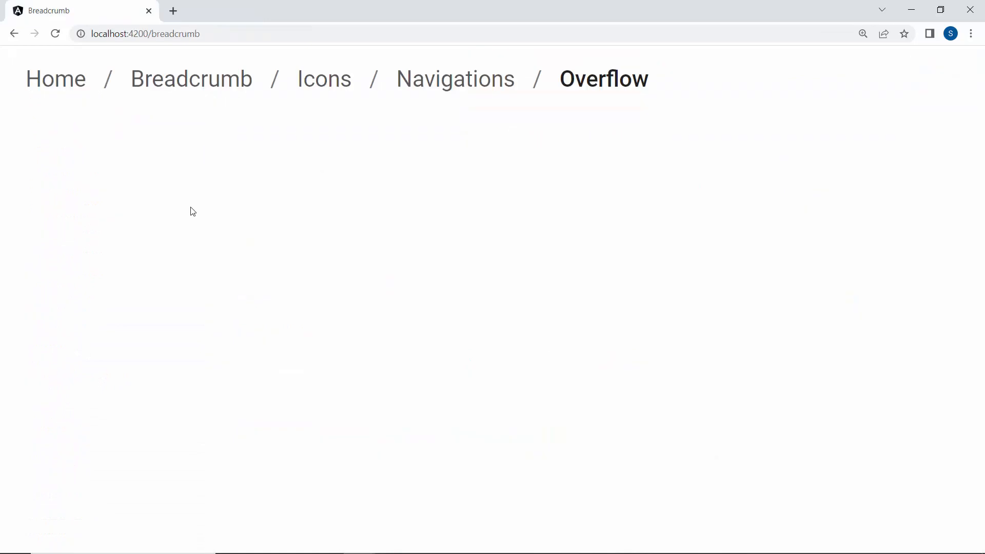
pyautogui.moveTo(455, 78)
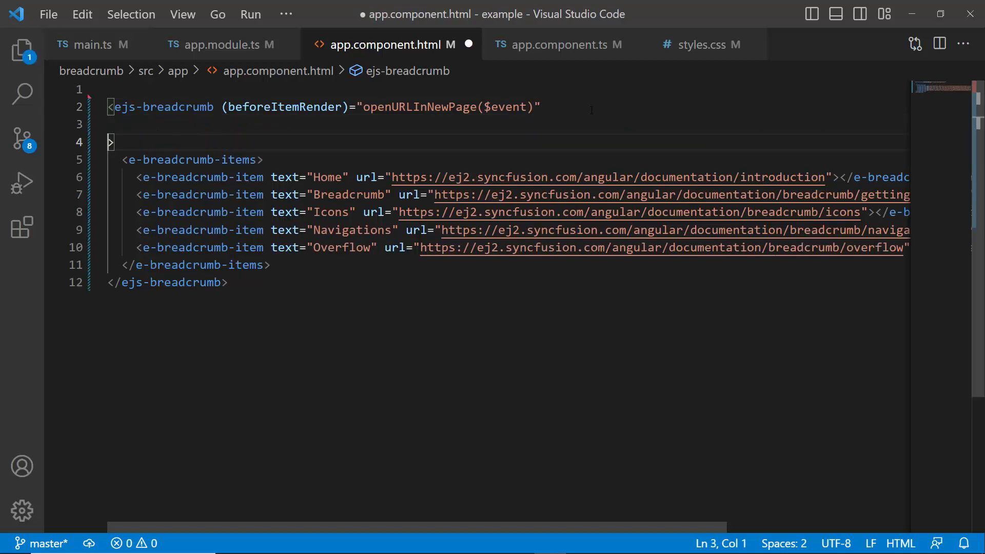
# - Add [enableActiveItemNavigation]="true" to the ejs-breadcrumb tag
pyautogui.write('[en]=""')
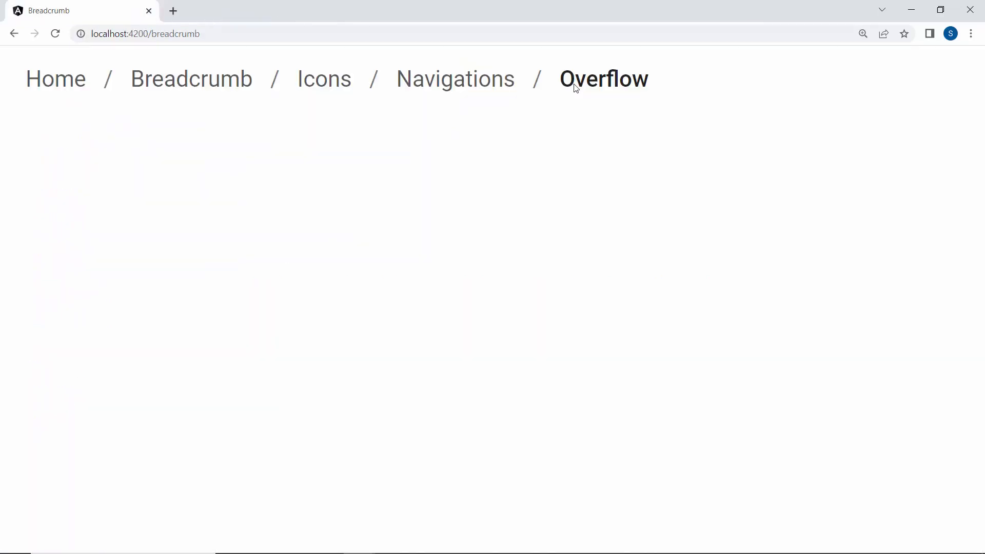
pyautogui.moveTo(619, 89)
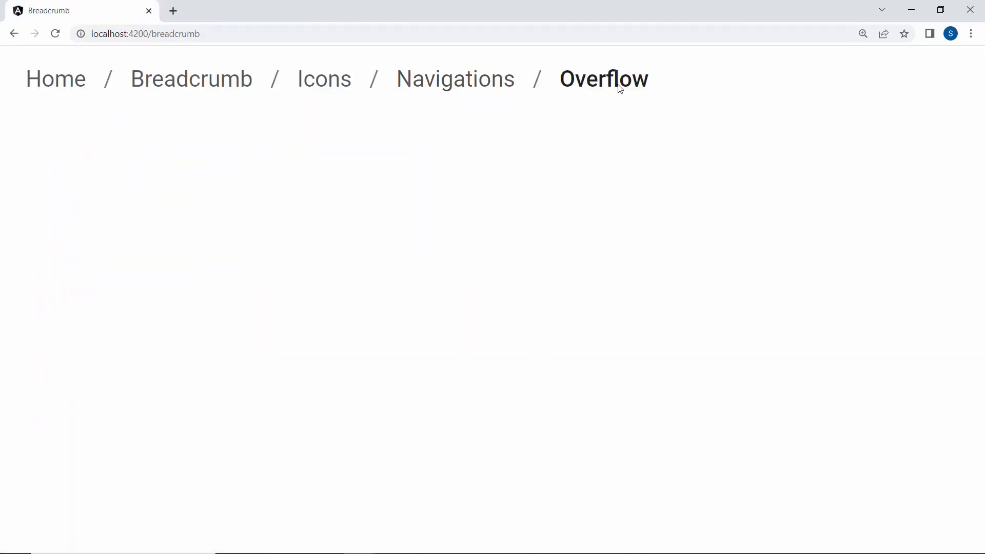
pyautogui.moveTo(455, 79)
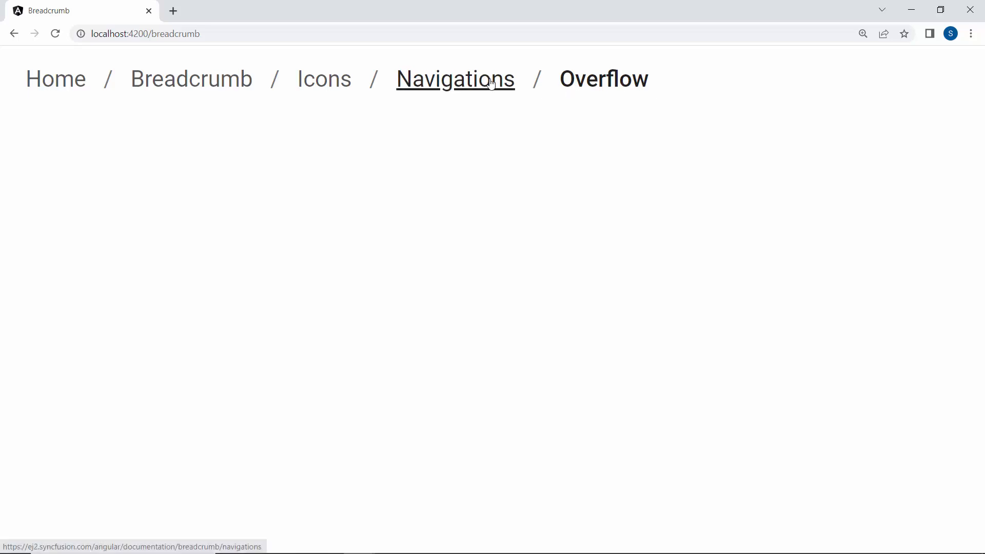
pyautogui.moveTo(619, 87)
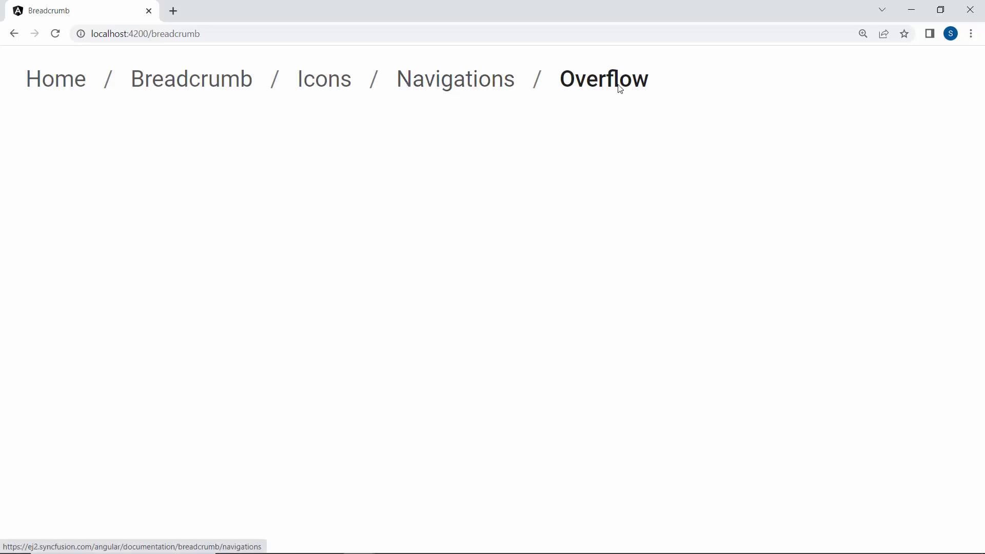
pyautogui.press('alt+tab')
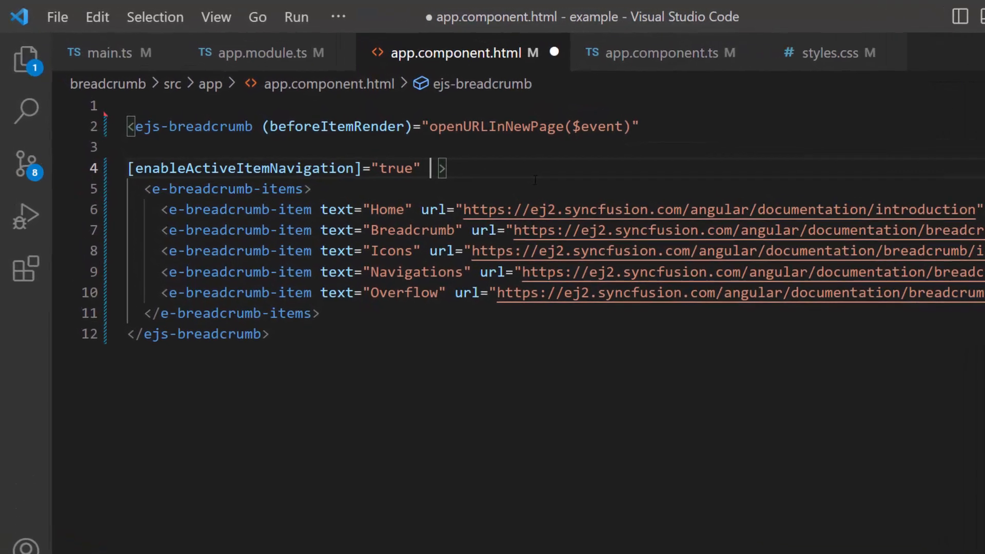
# - Add [maxItems]="3" to the ejs-breadcrumb tag in app.component.html
pyautogui.write('[ma')
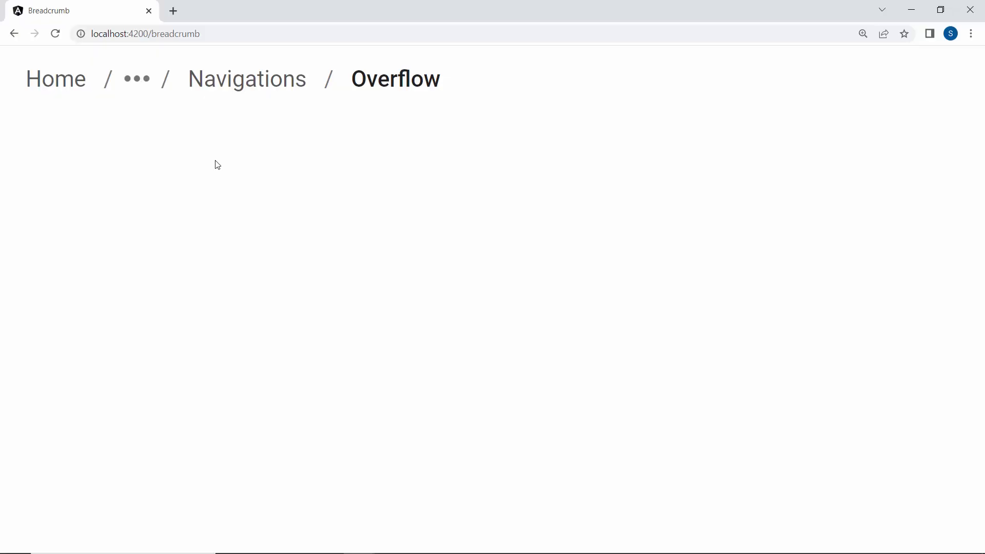
pyautogui.click(136, 79)
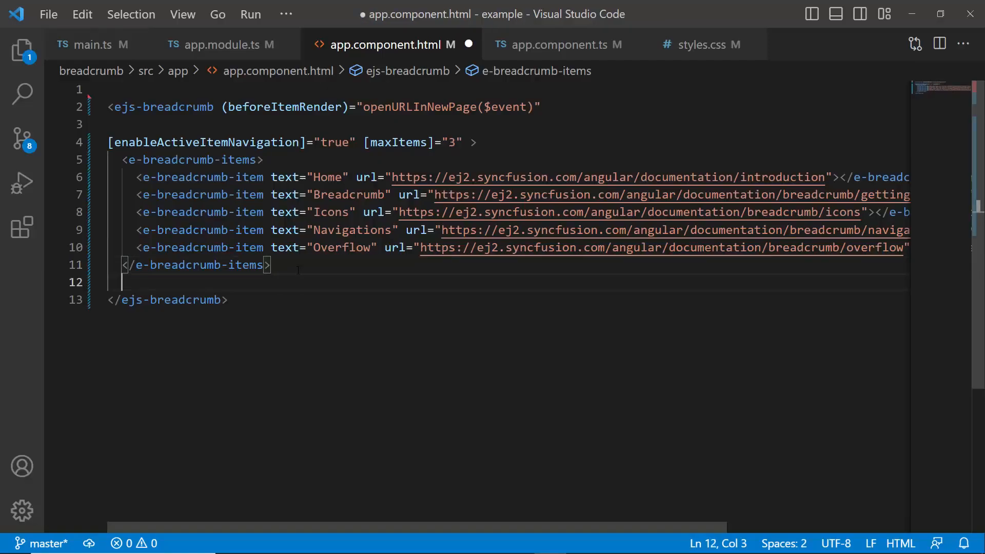
# - Add an ng-template #separatorTemplate holding an e-bicons e-arrow span
pyautogui.write('<n')
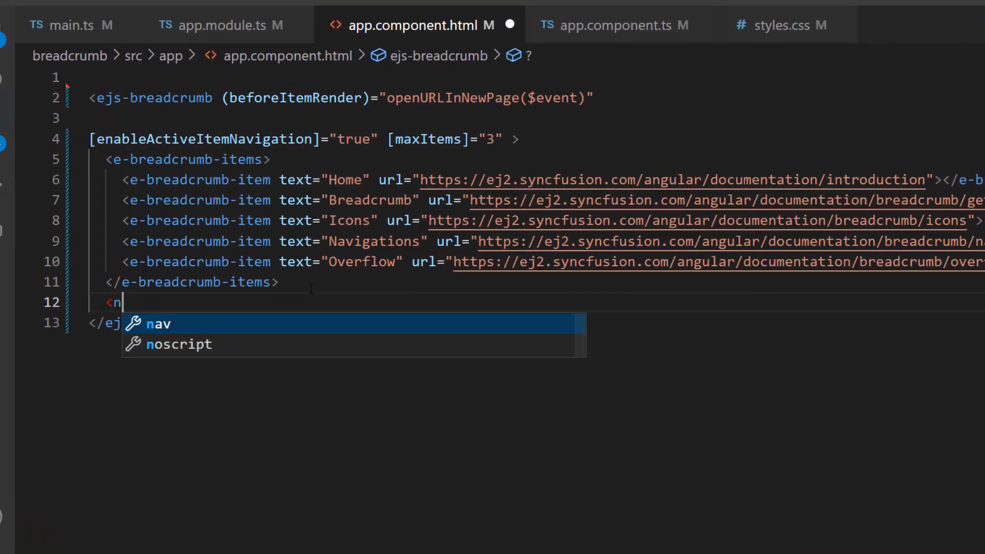
pyautogui.write('ng-template  >')
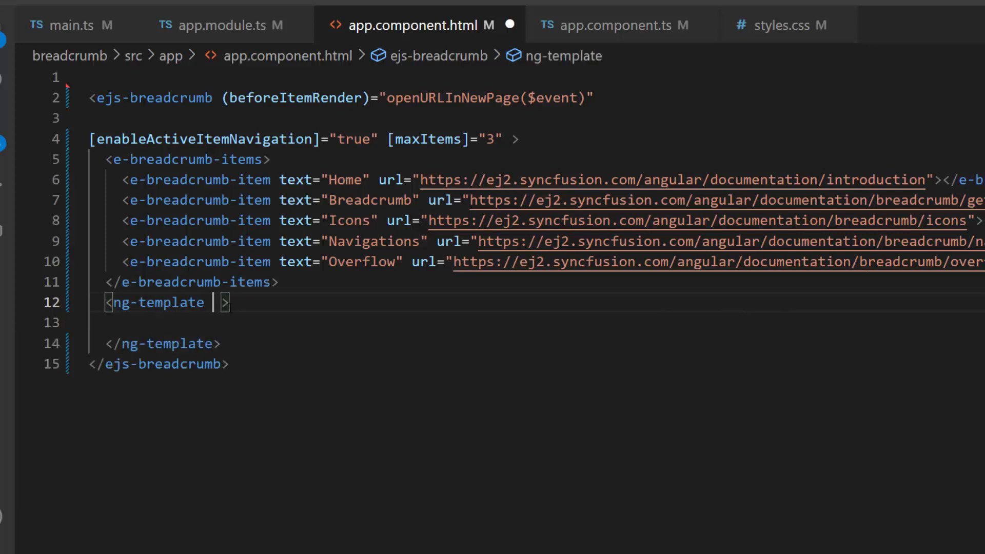
pyautogui.write('#separator')
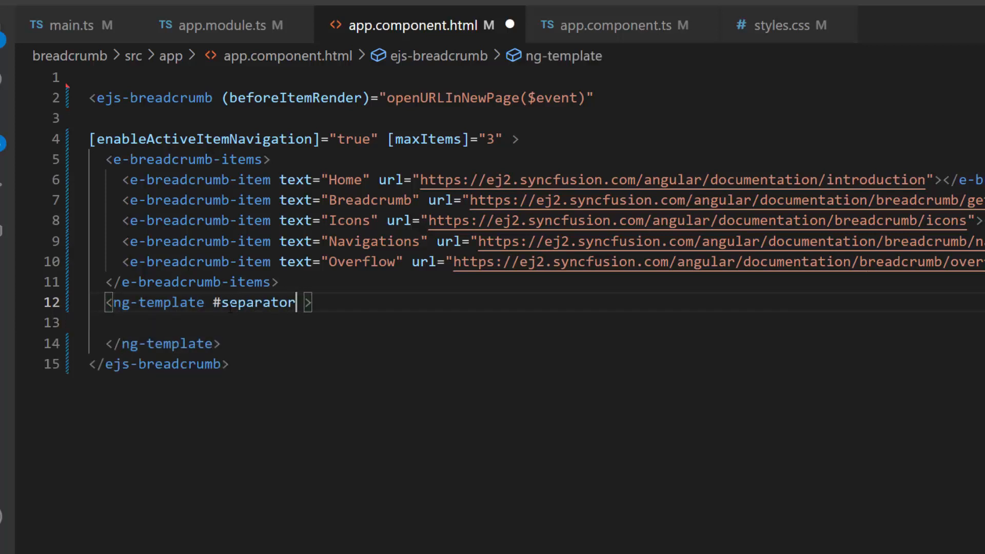
pyautogui.write('Template')
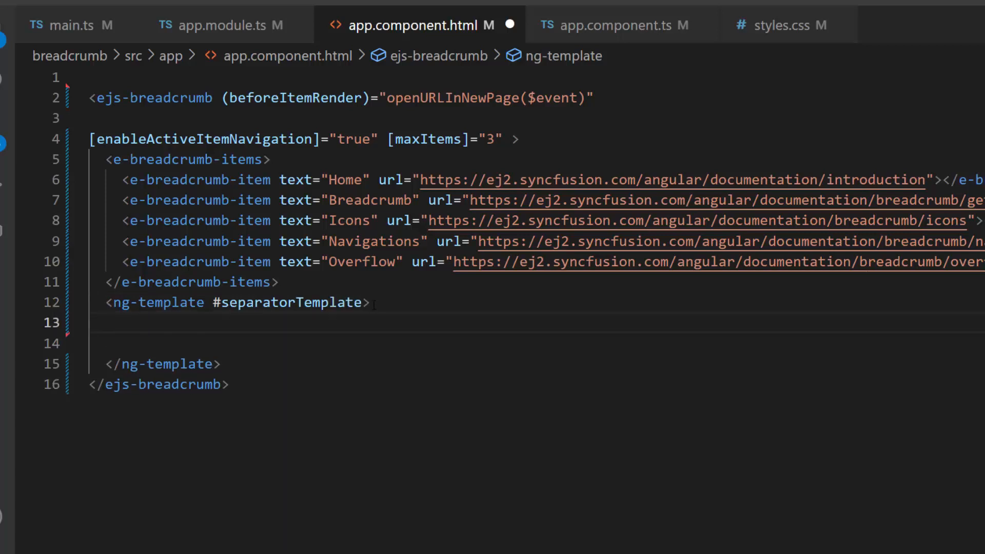
pyautogui.write('<sp')
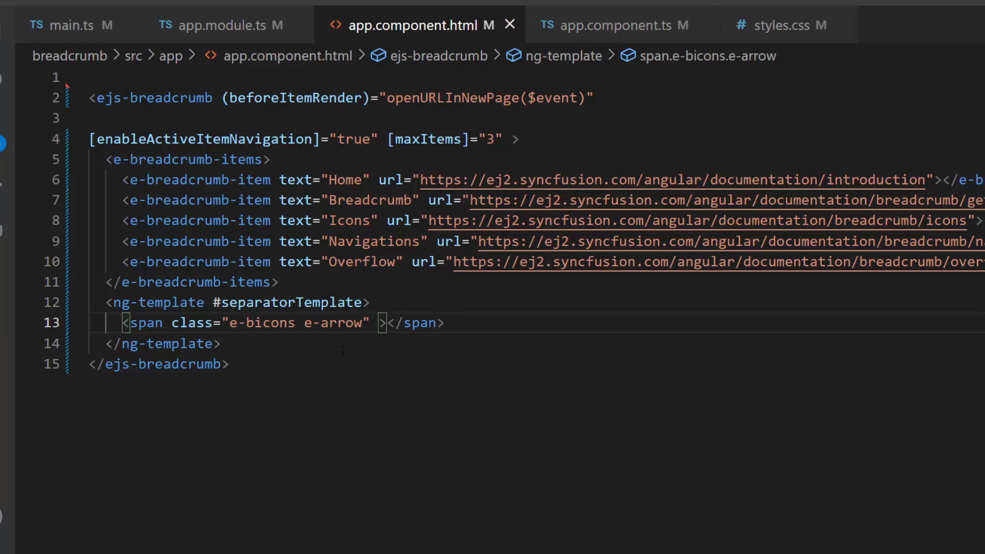
# - Switch to the styles.css tab
pyautogui.click(783, 24)
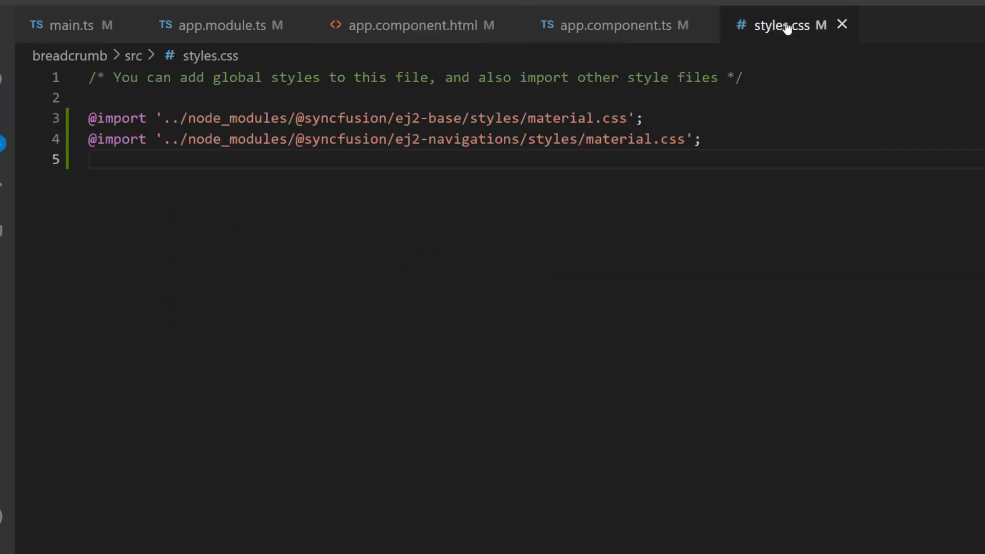
pyautogui.press('Enter')
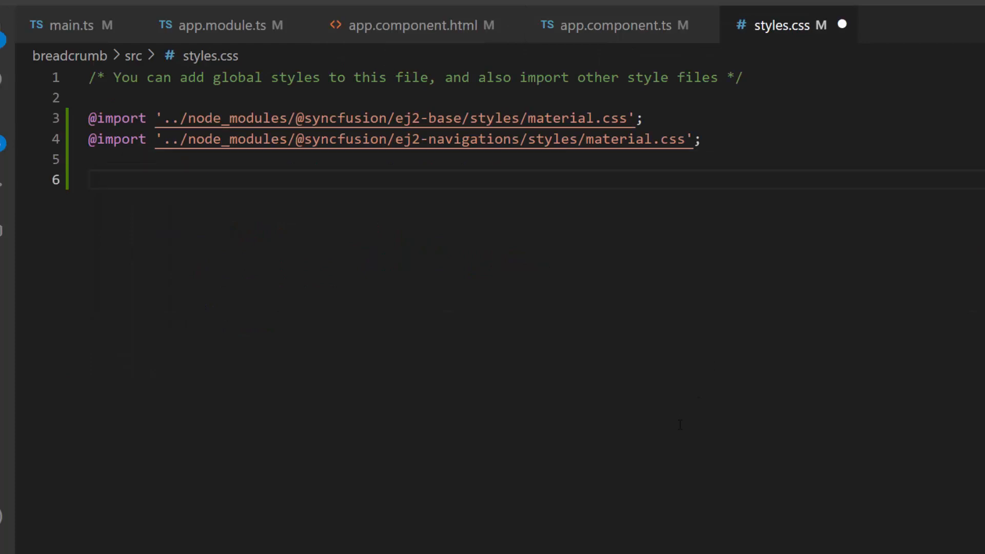
pyautogui.write('@font-face {')
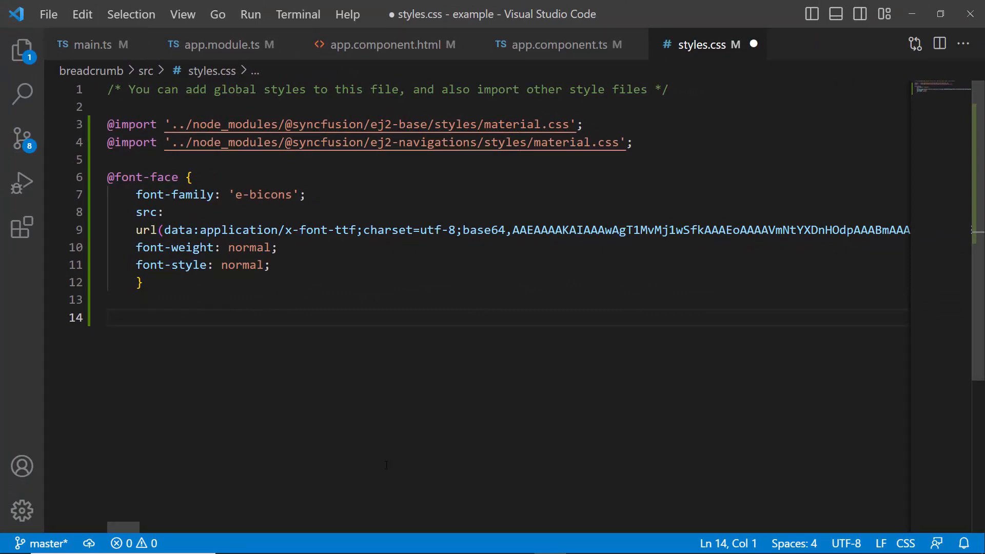
pyautogui.scroll(-3)
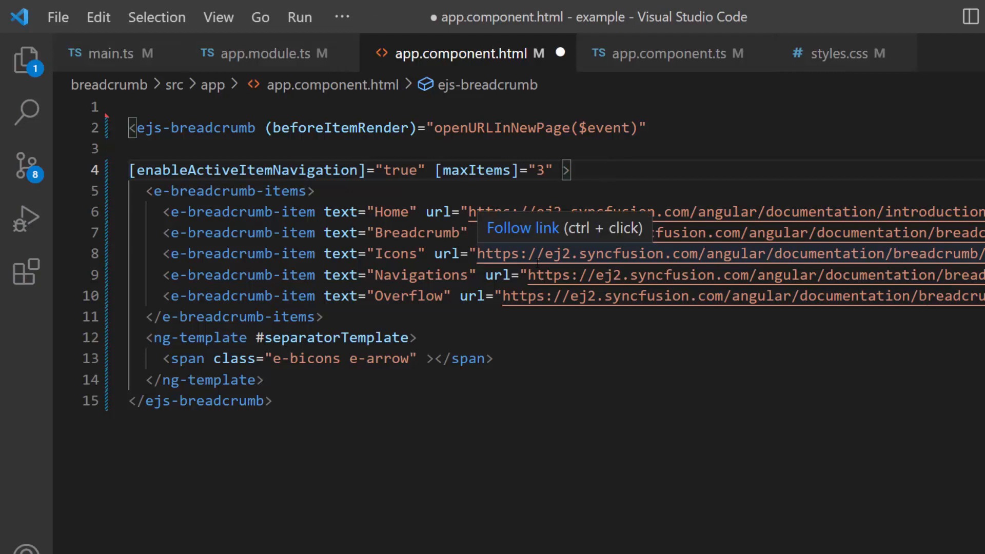
# - Set overflowMode="Wrap" on the breadcrumb, test the Navigations item in Chrome, and return
pyautogui.write('overflowMo')
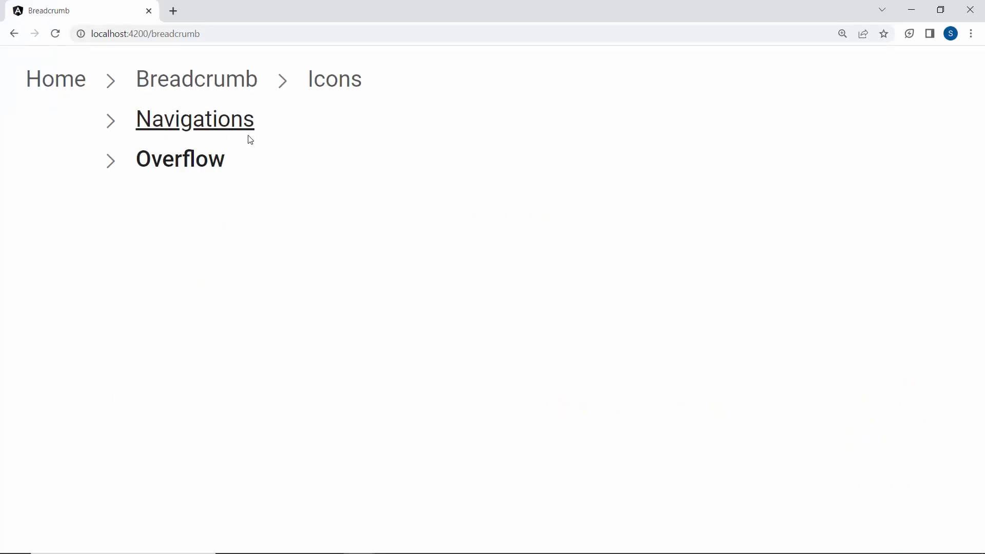
pyautogui.click(195, 119)
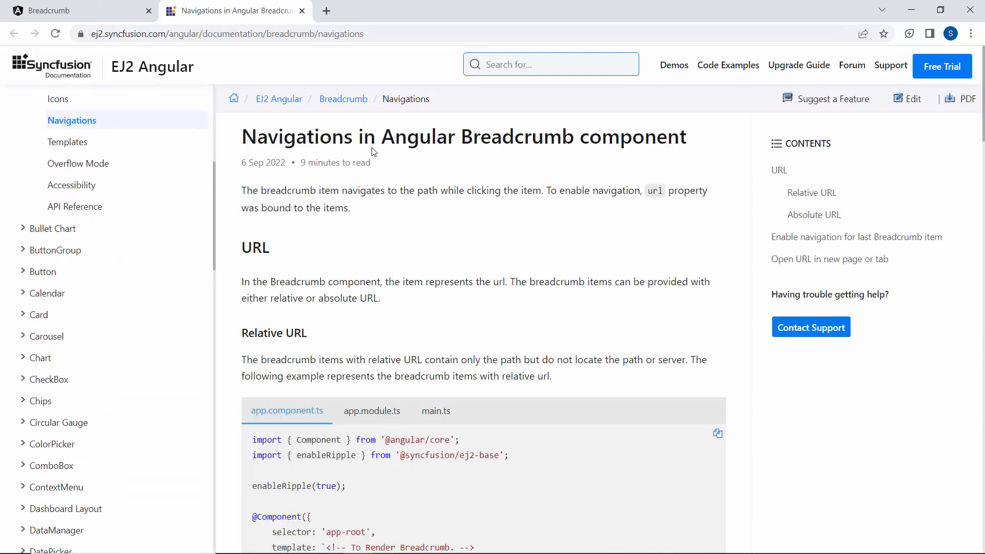
pyautogui.press('alt+tab')
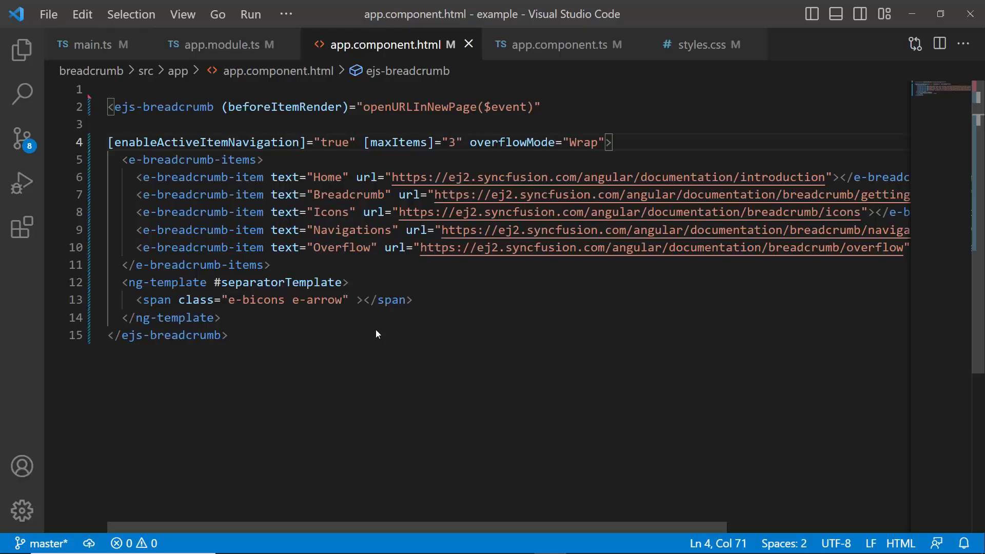
# - Add [enableNavigation]="false" on a new line in the ejs-breadcrumb tag and save
pyautogui.press('Enter')
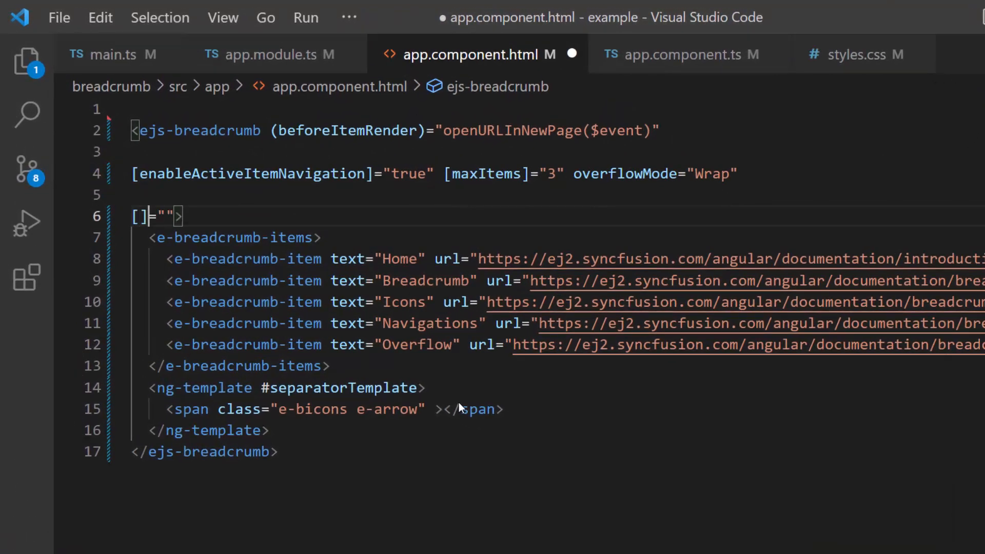
pyautogui.write('enableNavi')
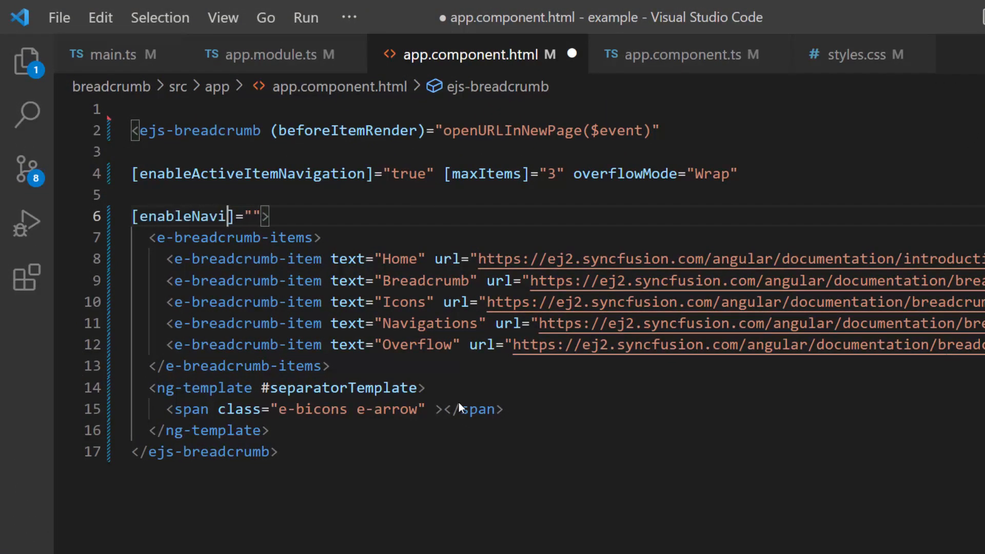
pyautogui.write('gation]="false')
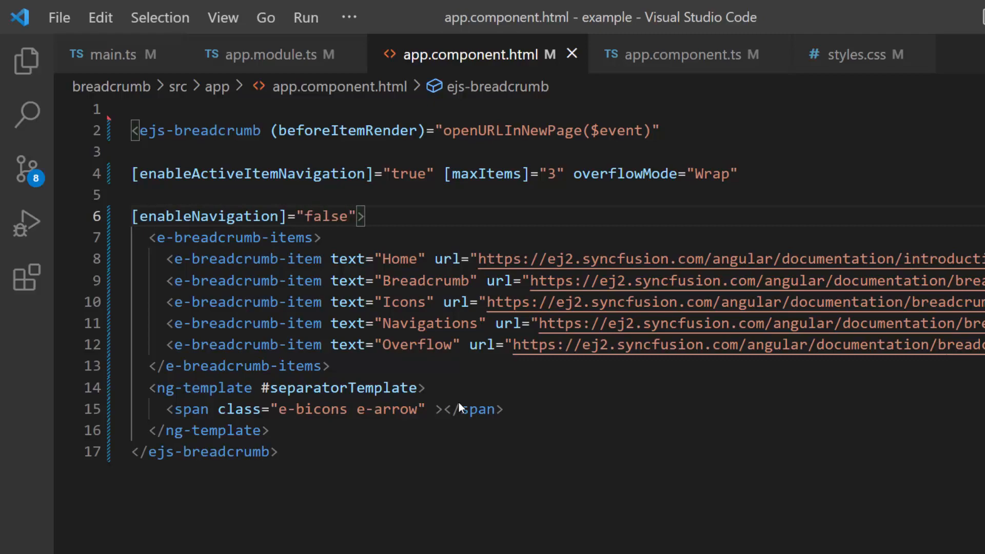